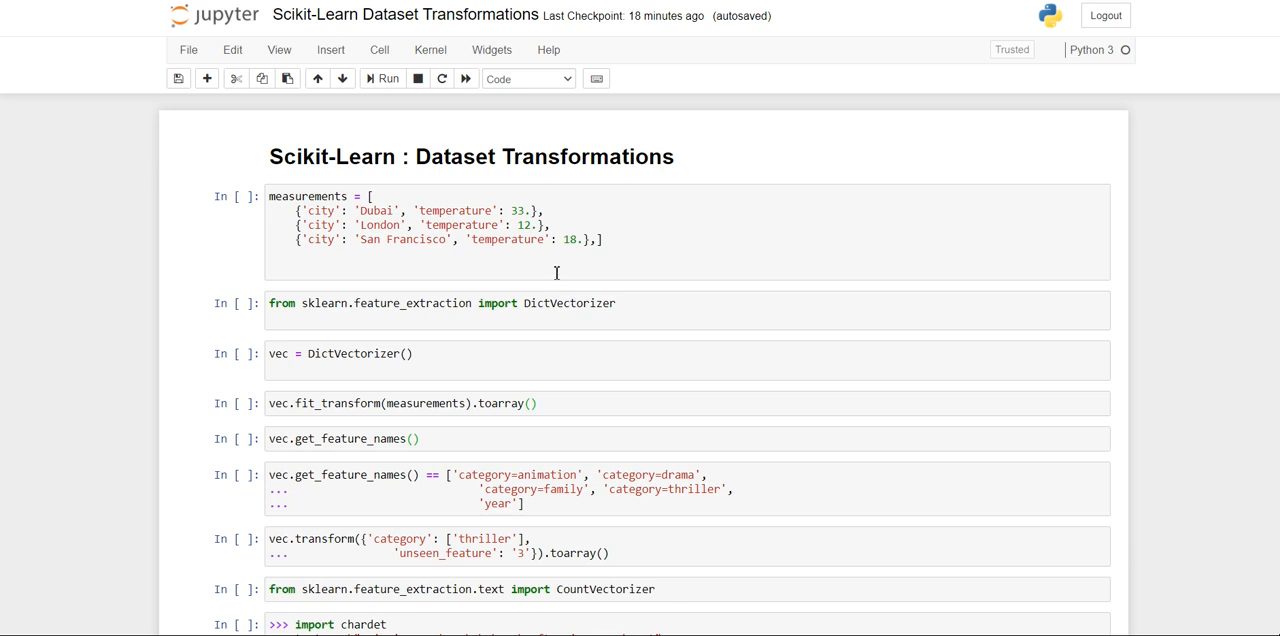
Run the cell defining the list of city-temperature measurement dictionaries
left_click(540, 262)
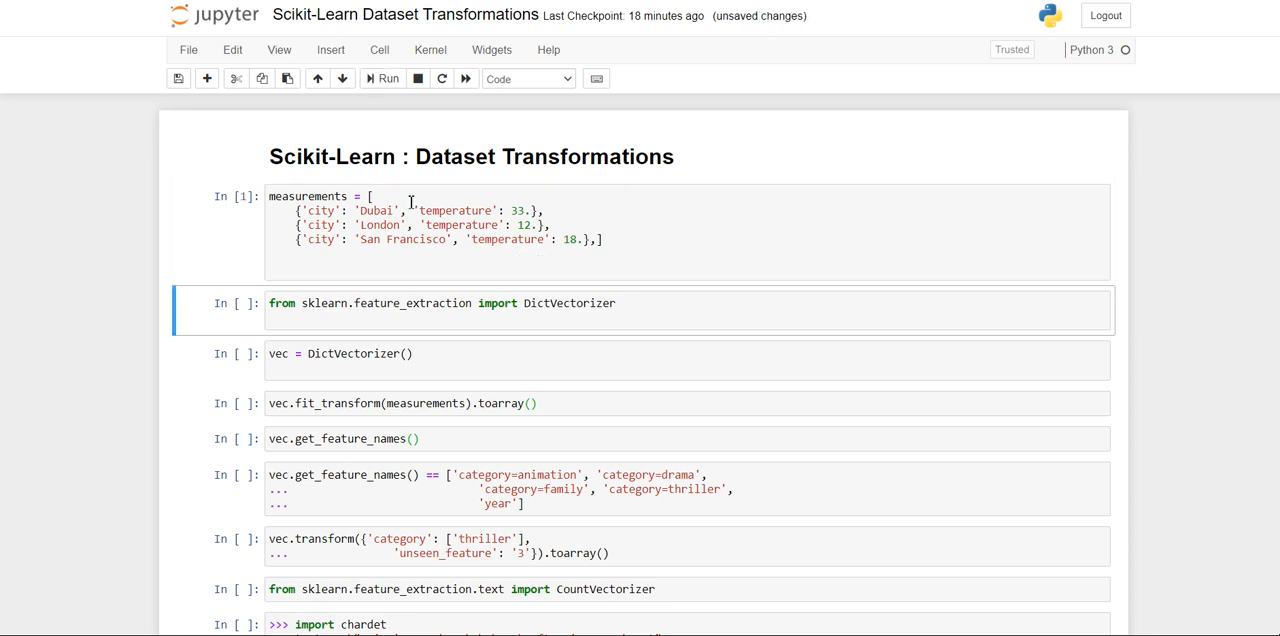
mouse_move(422, 304)
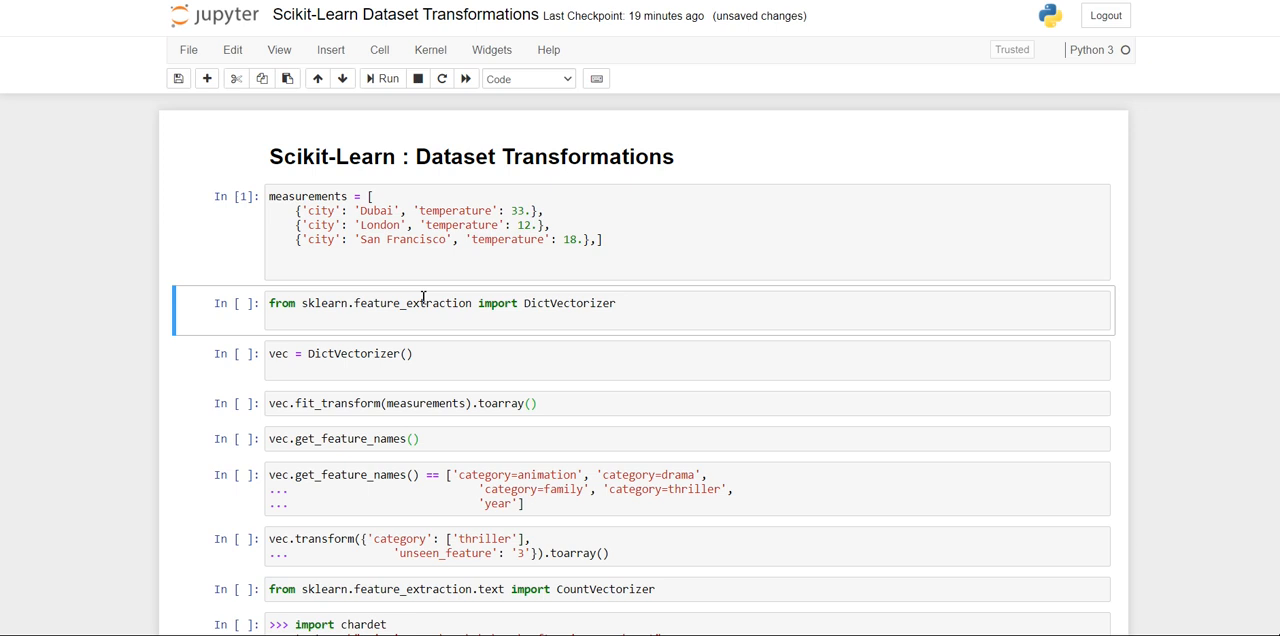
Run the DictVectorizer import, instantiation and fit_transform cells, yielding the 3×4 encoded array
left_click(382, 78)
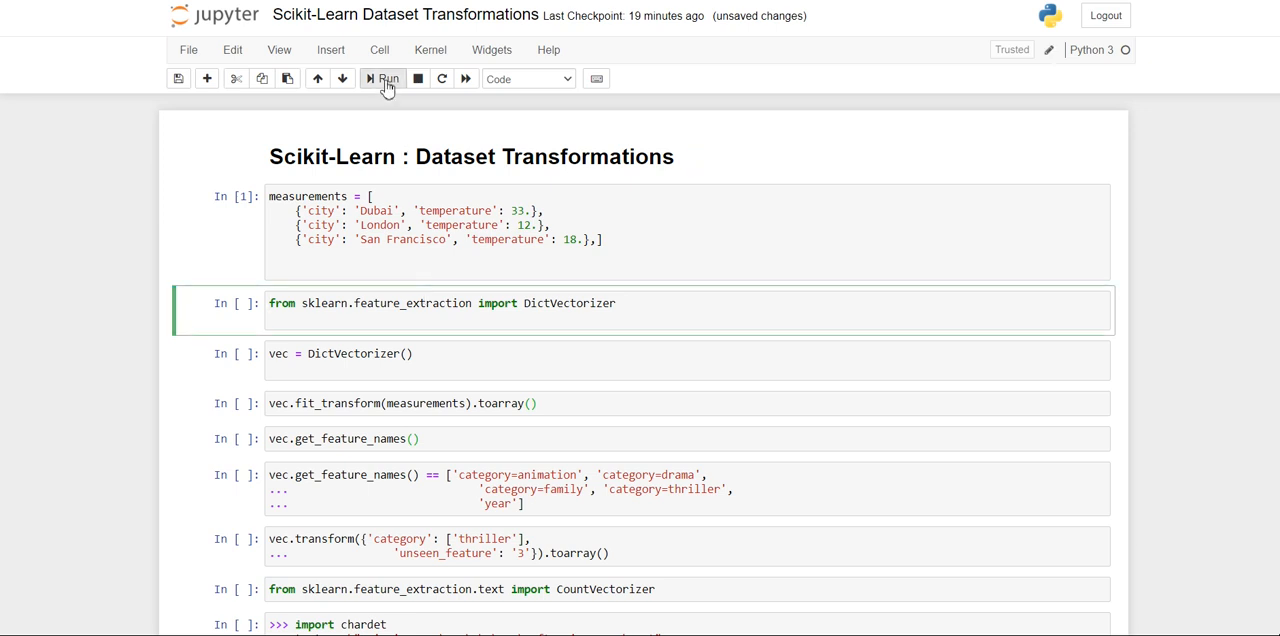
left_click(388, 78)
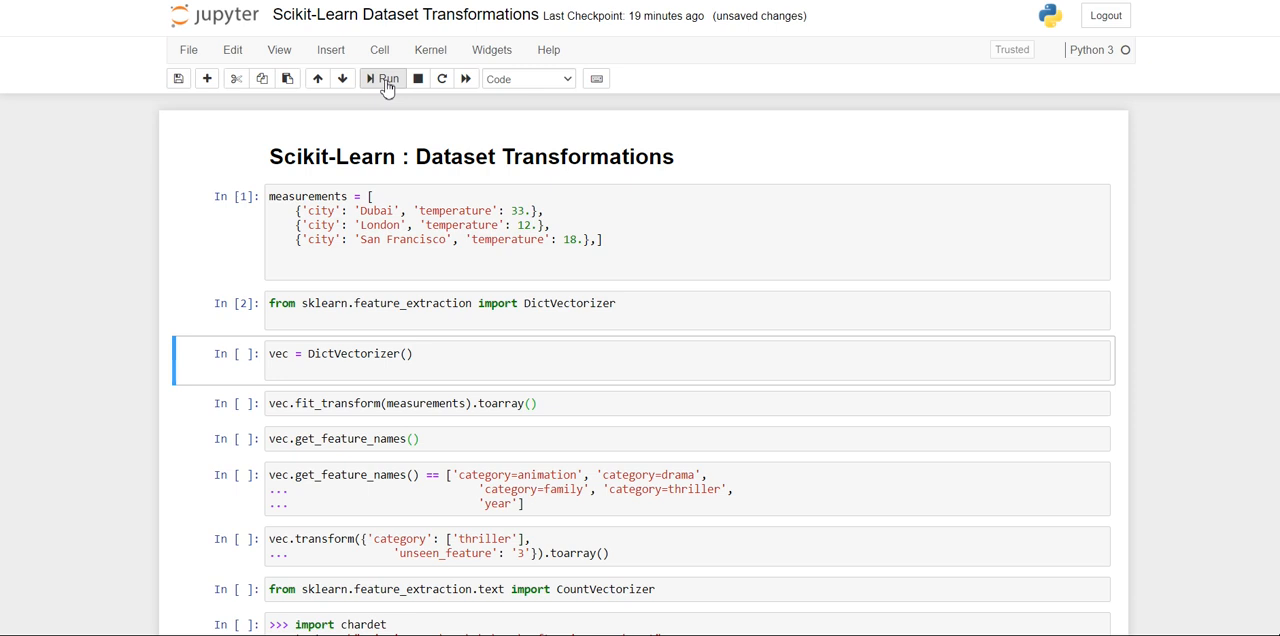
left_click(384, 78)
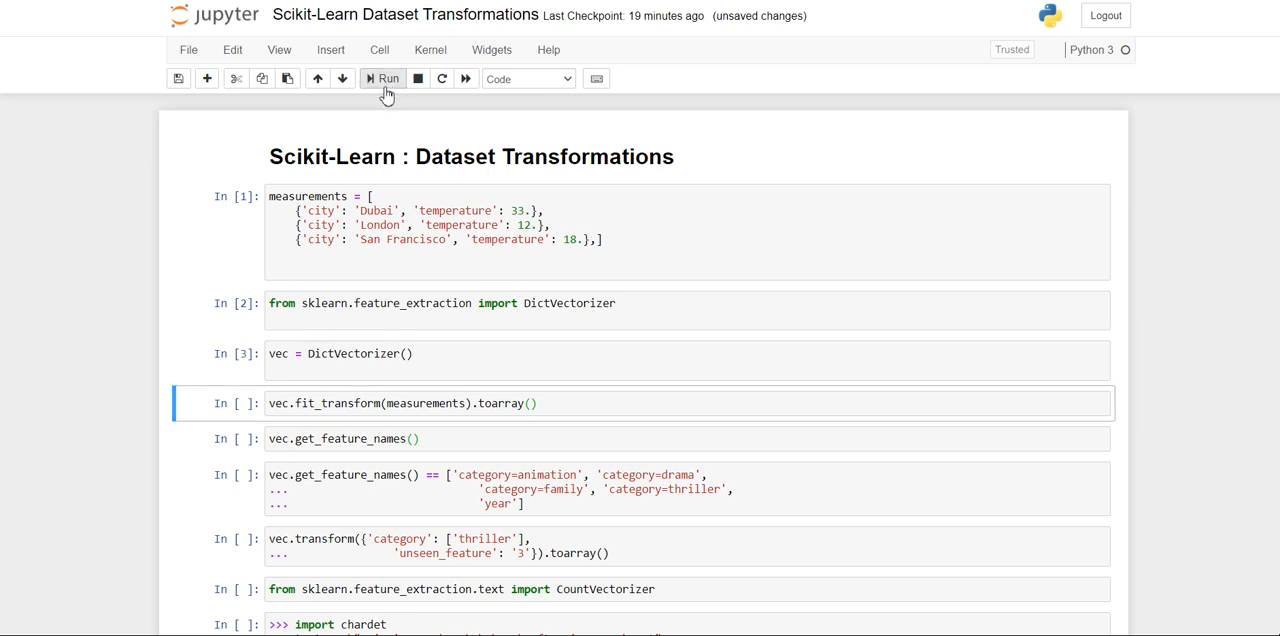
left_click(388, 78)
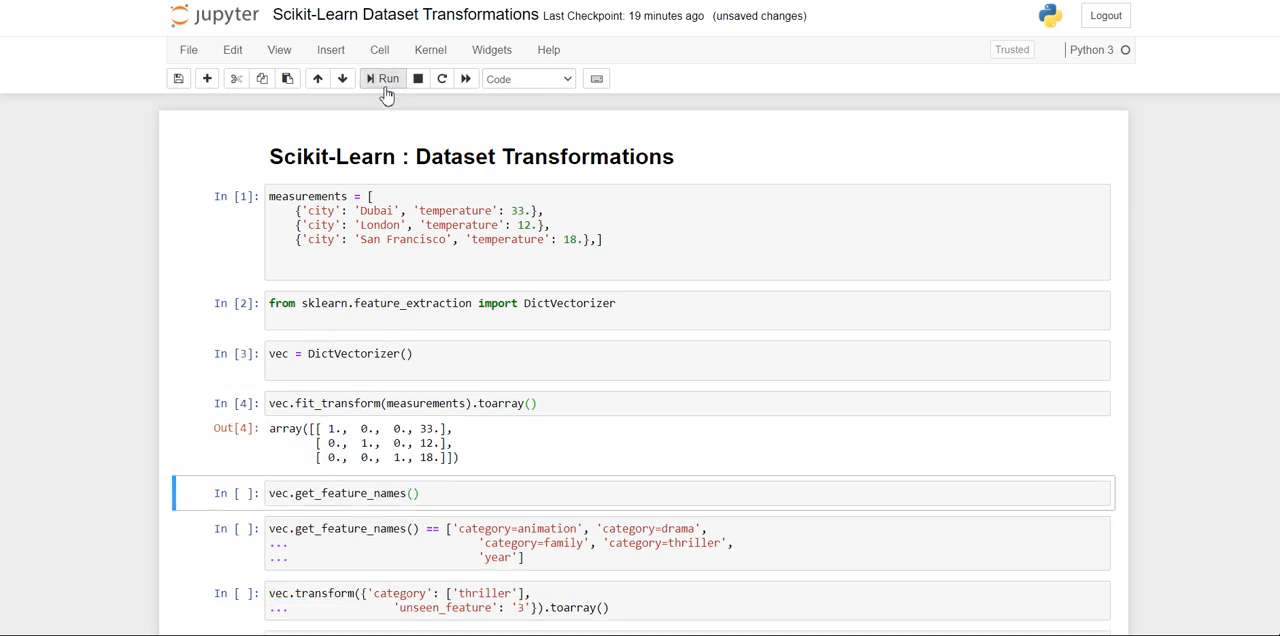
scroll("down", 3)
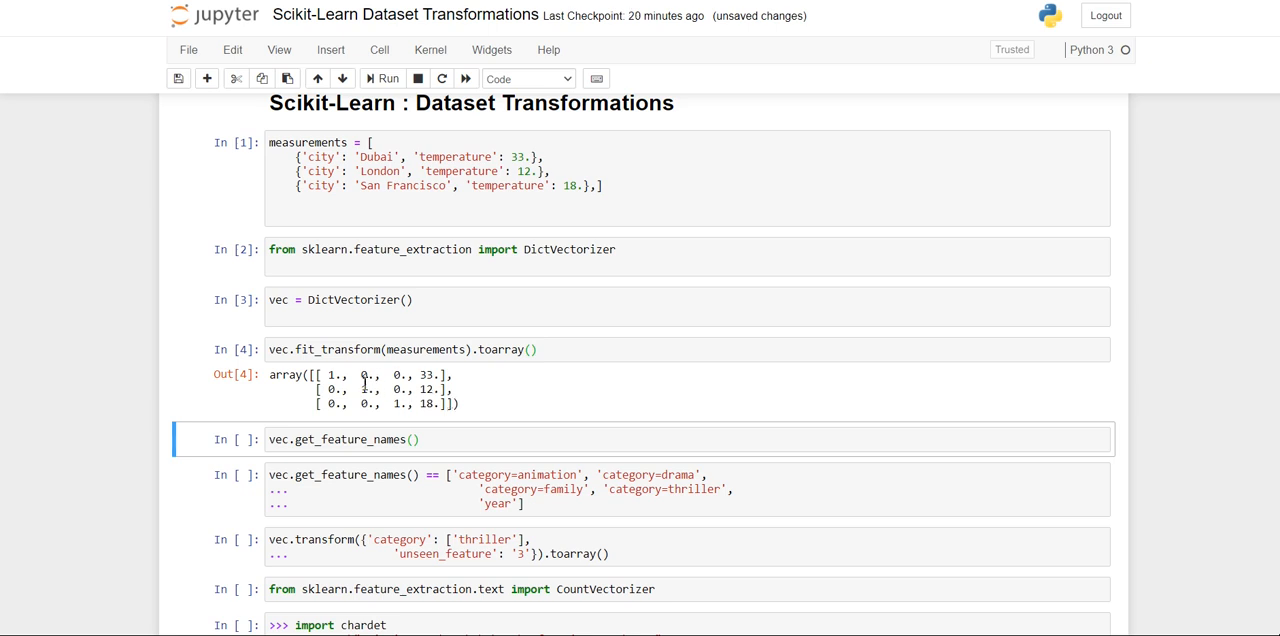
mouse_move(344, 388)
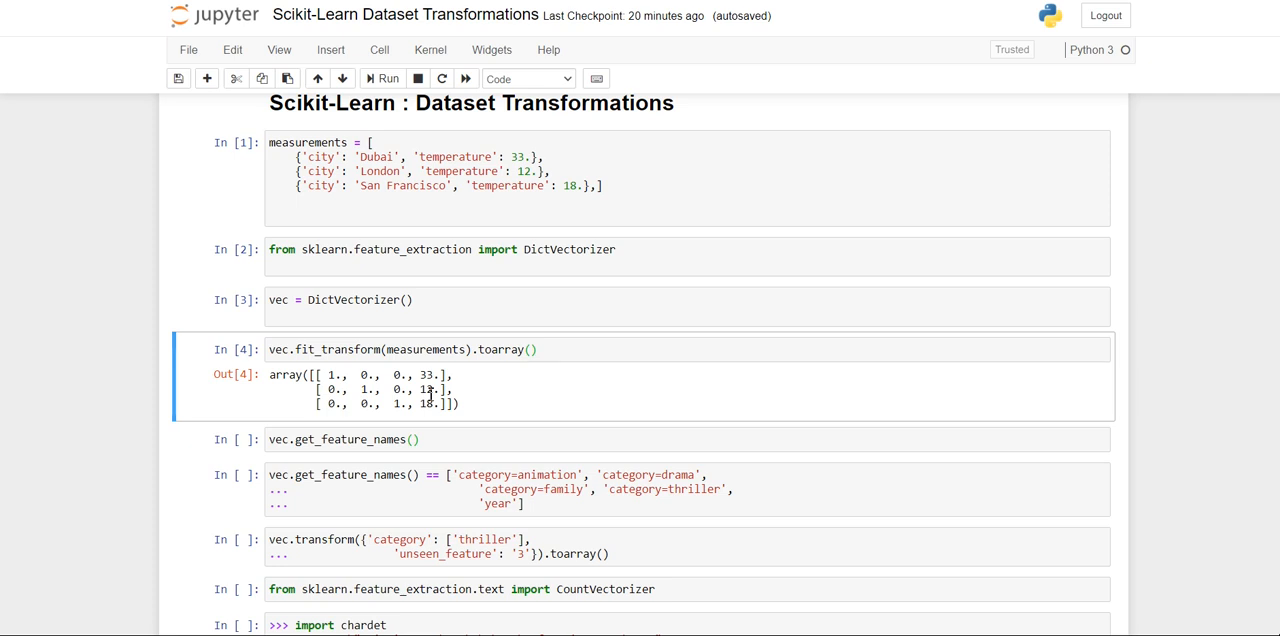
Scroll to the feature-names output and the category comparison returning False
scroll("down", 3)
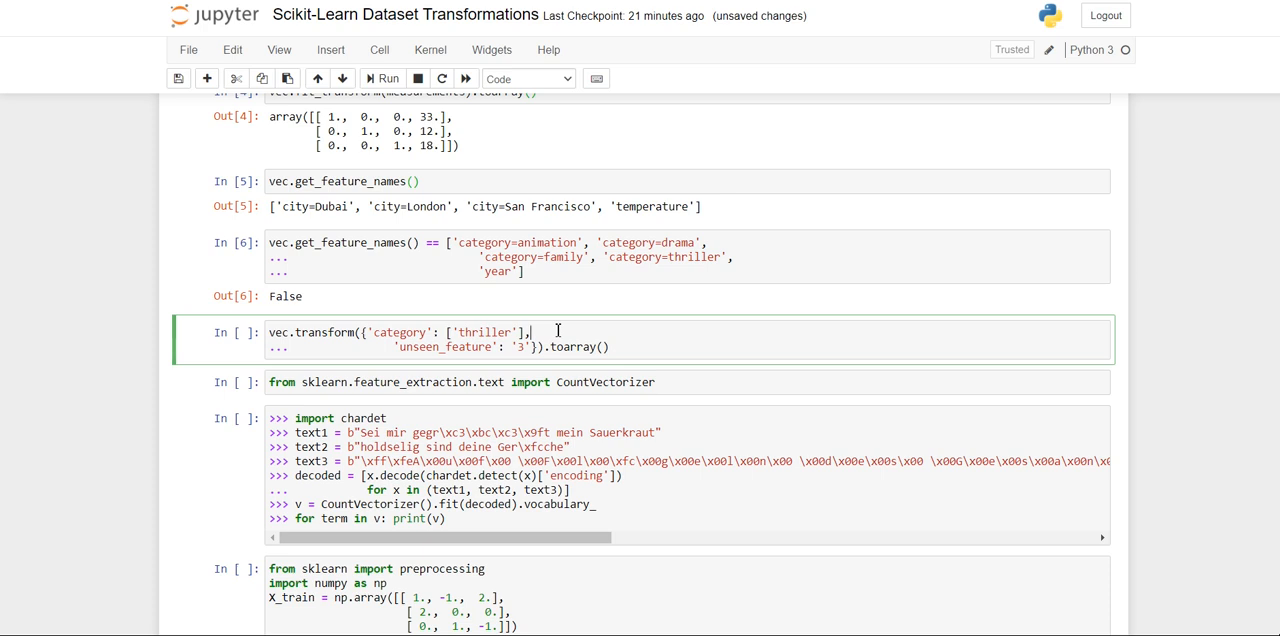
mouse_move(462, 166)
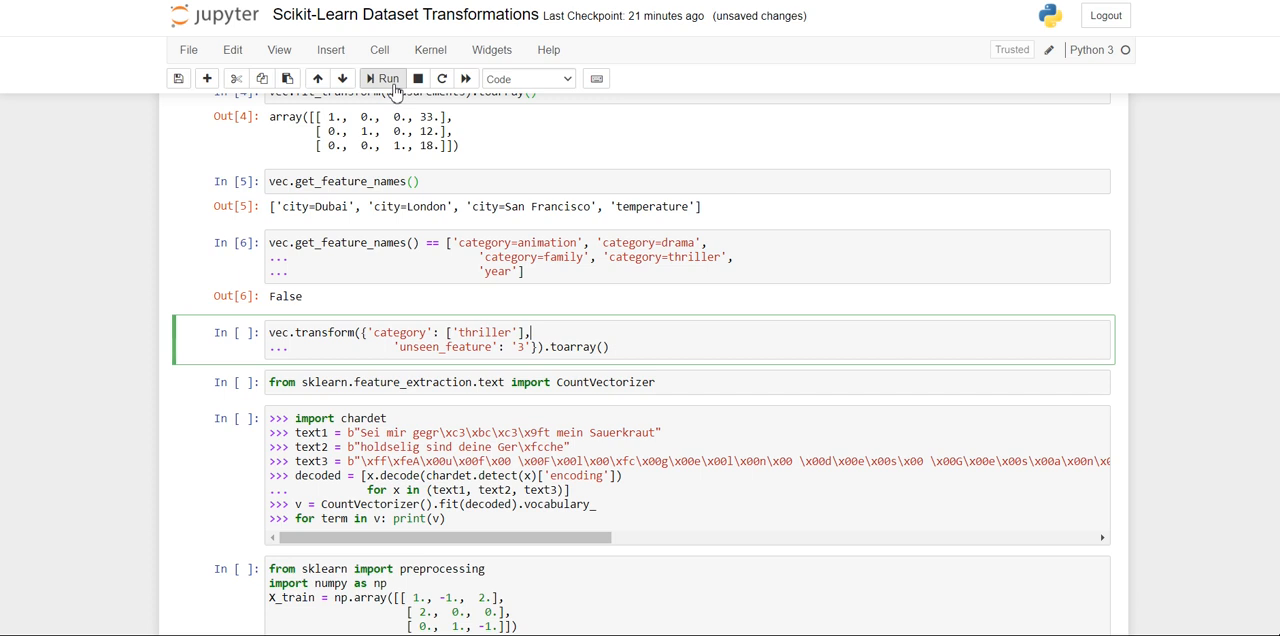
Transform the unseen 'thriller' category dictionary, producing the all-zero array
left_click(384, 78)
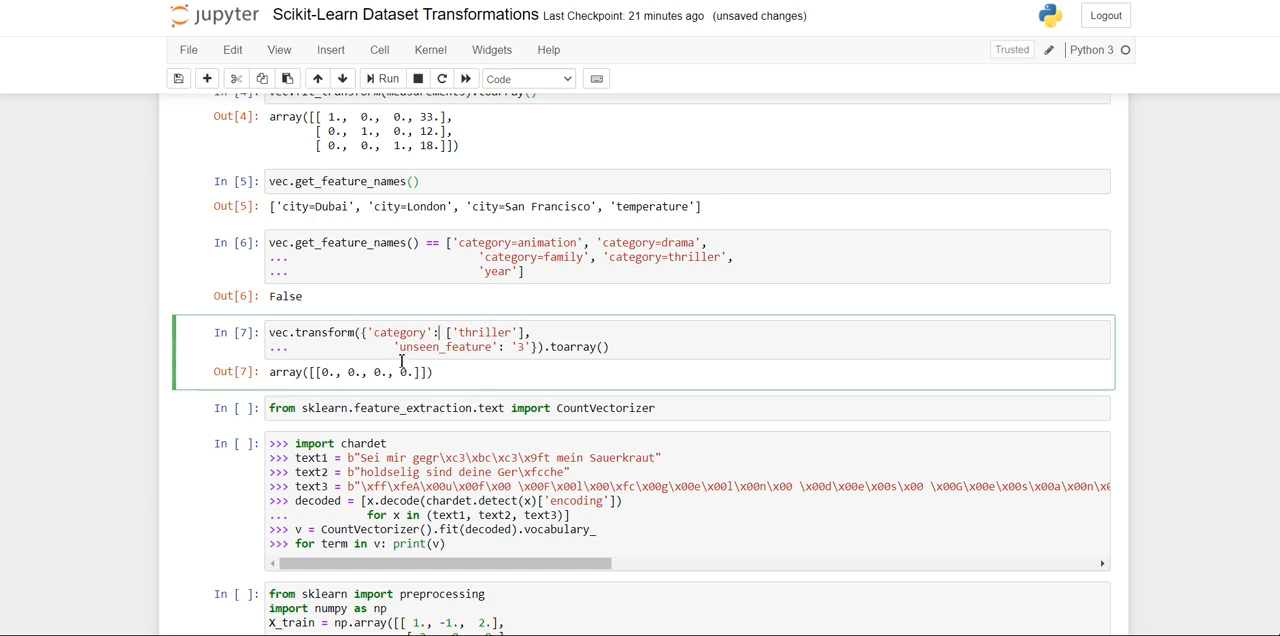
mouse_move(396, 392)
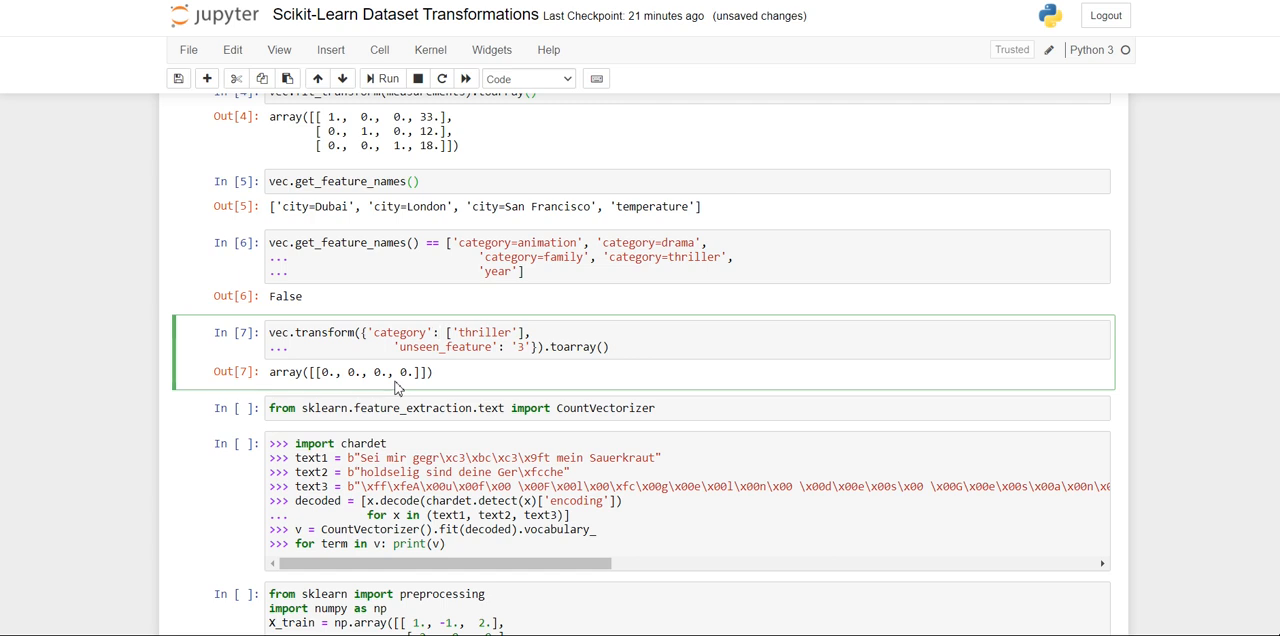
left_click(404, 408)
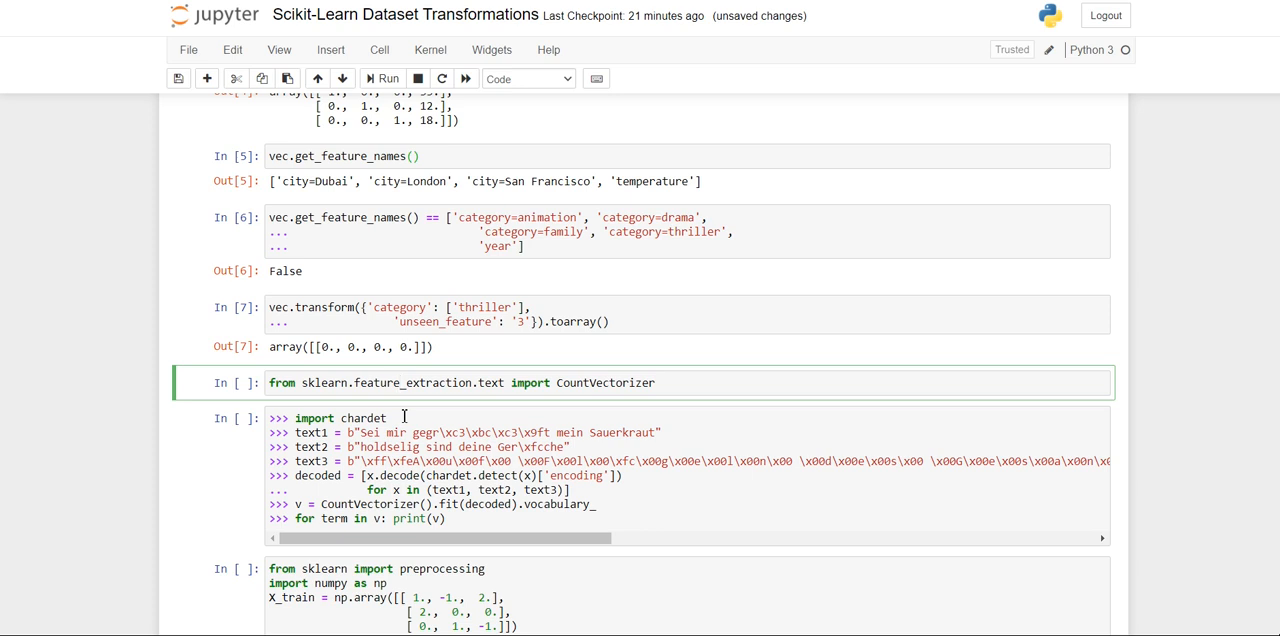
Run the CountVectorizer import and view the chardet cell's printed German vocabulary dictionaries
left_click(400, 382)
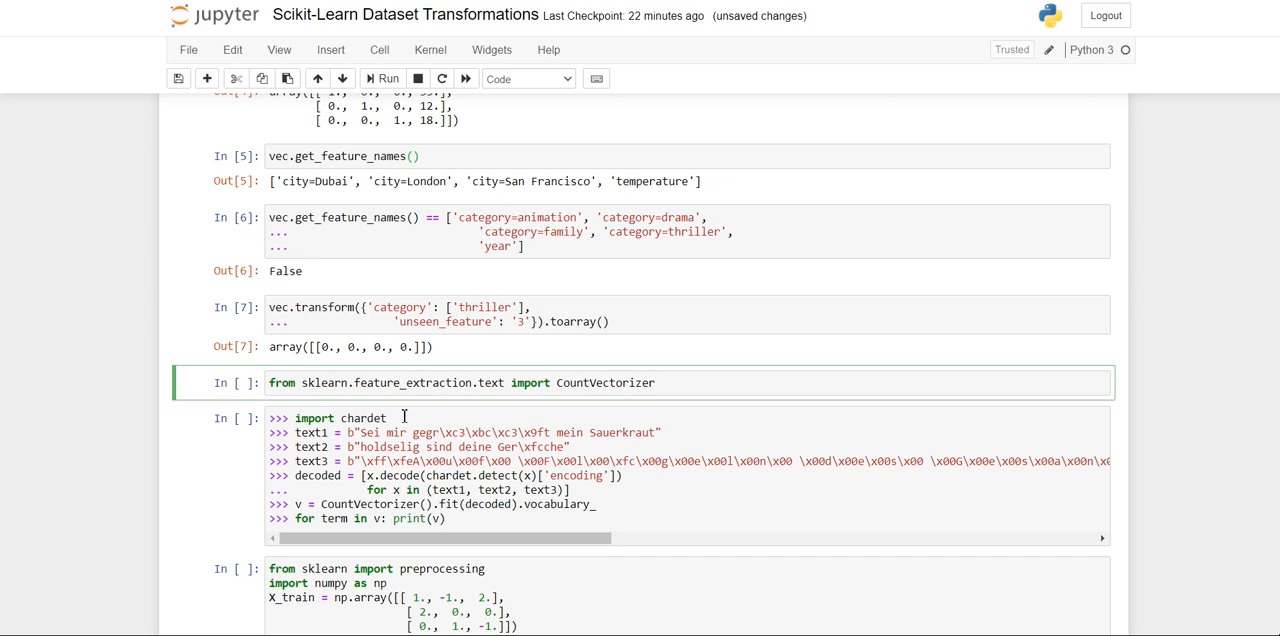
scroll("down", 3)
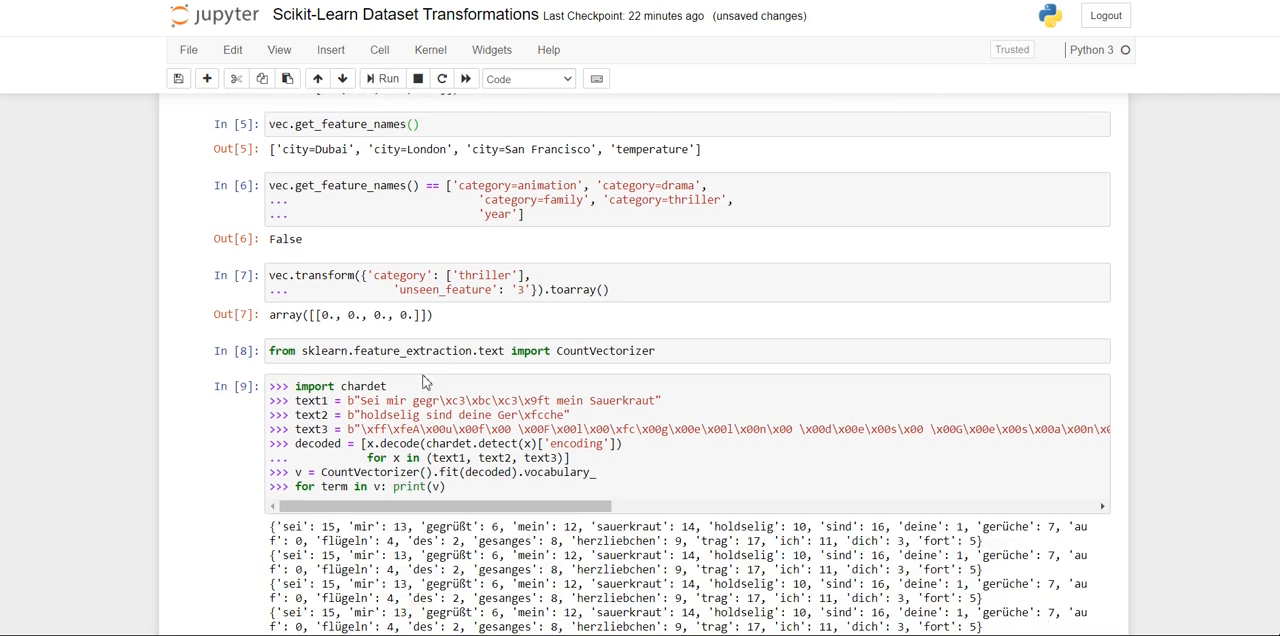
scroll("down", 3)
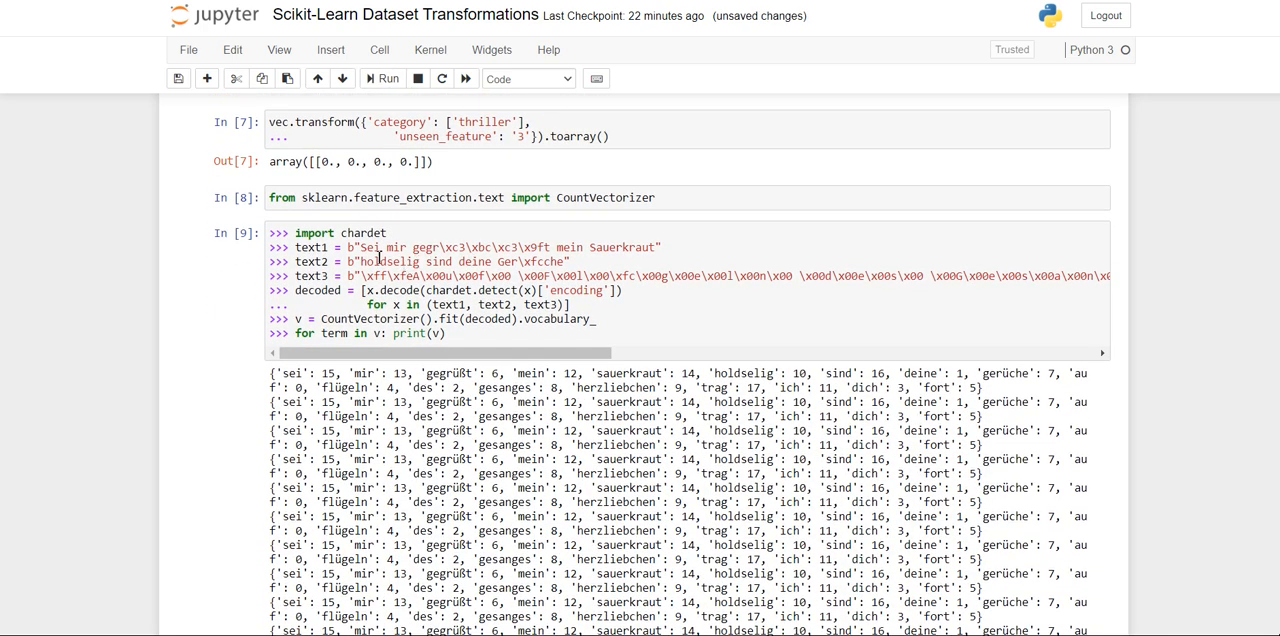
mouse_move(740, 280)
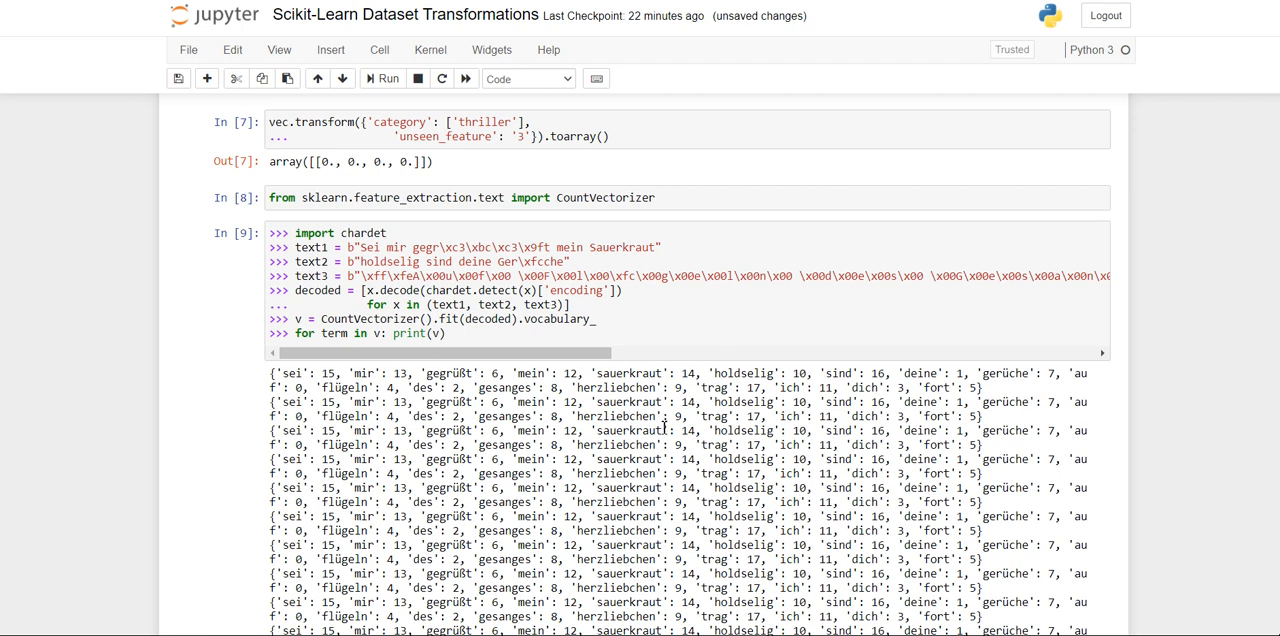
mouse_move(622, 466)
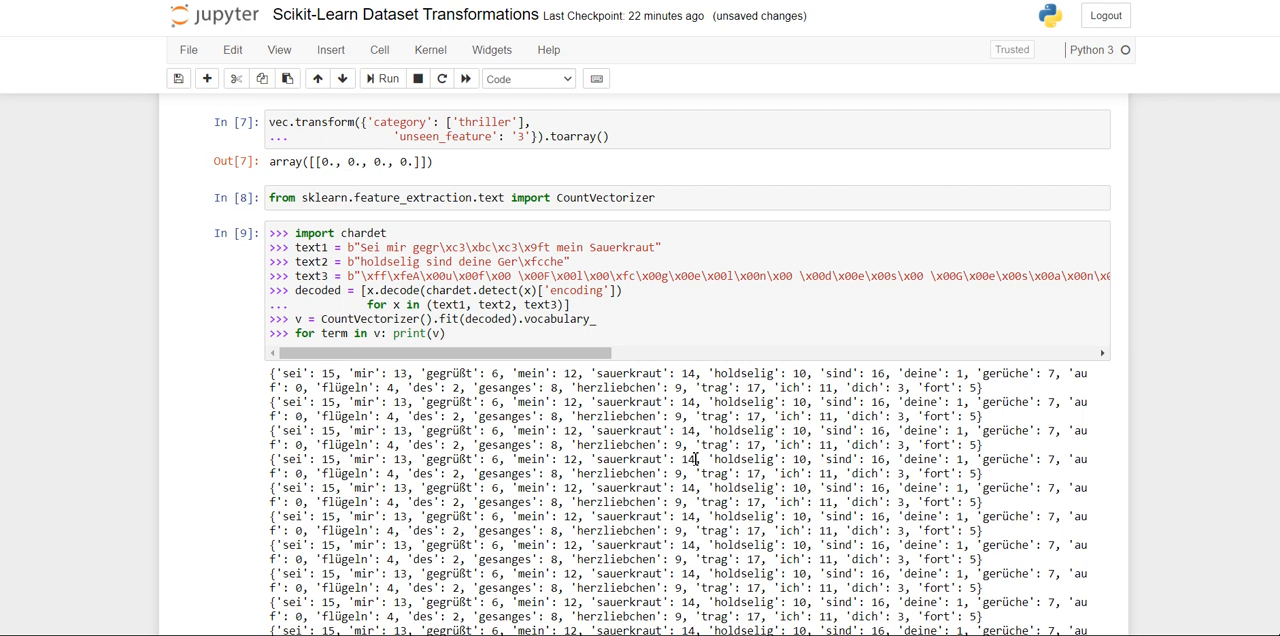
scroll("down", 3)
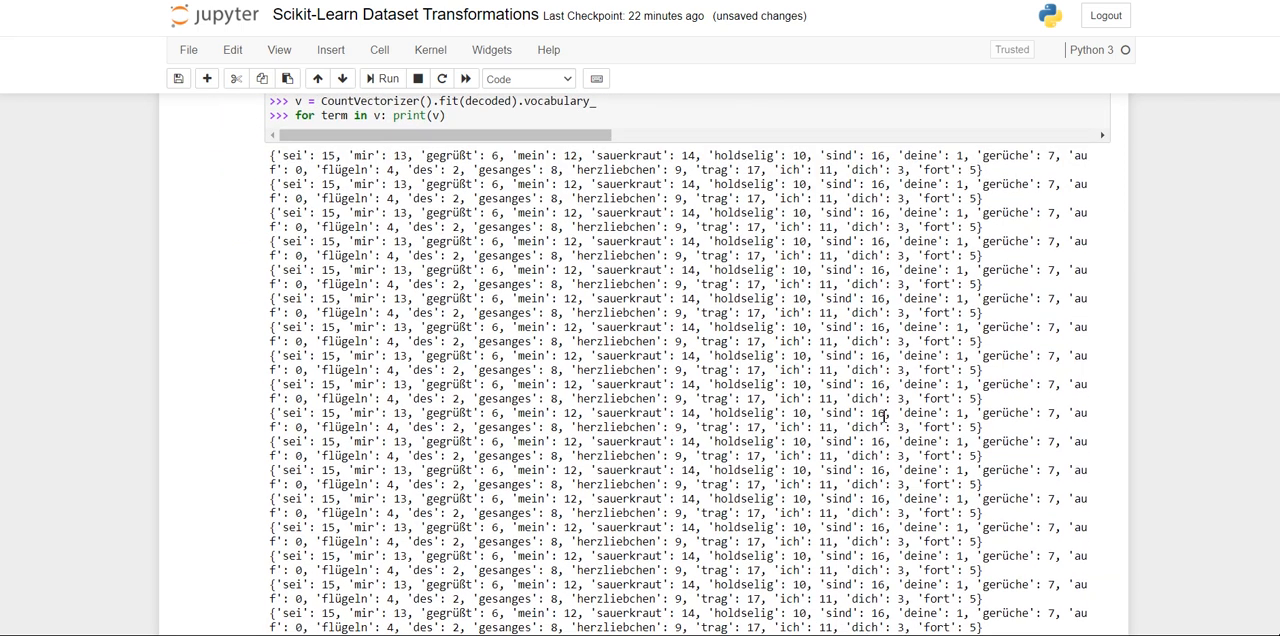
mouse_move(880, 410)
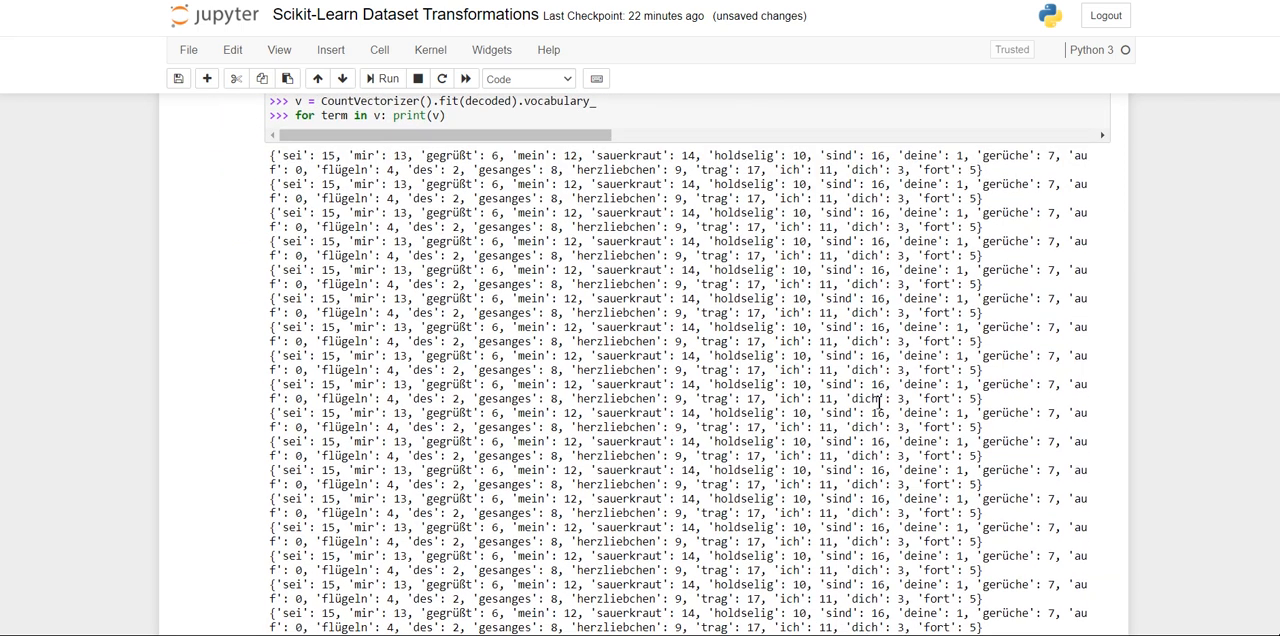
scroll("down", 3)
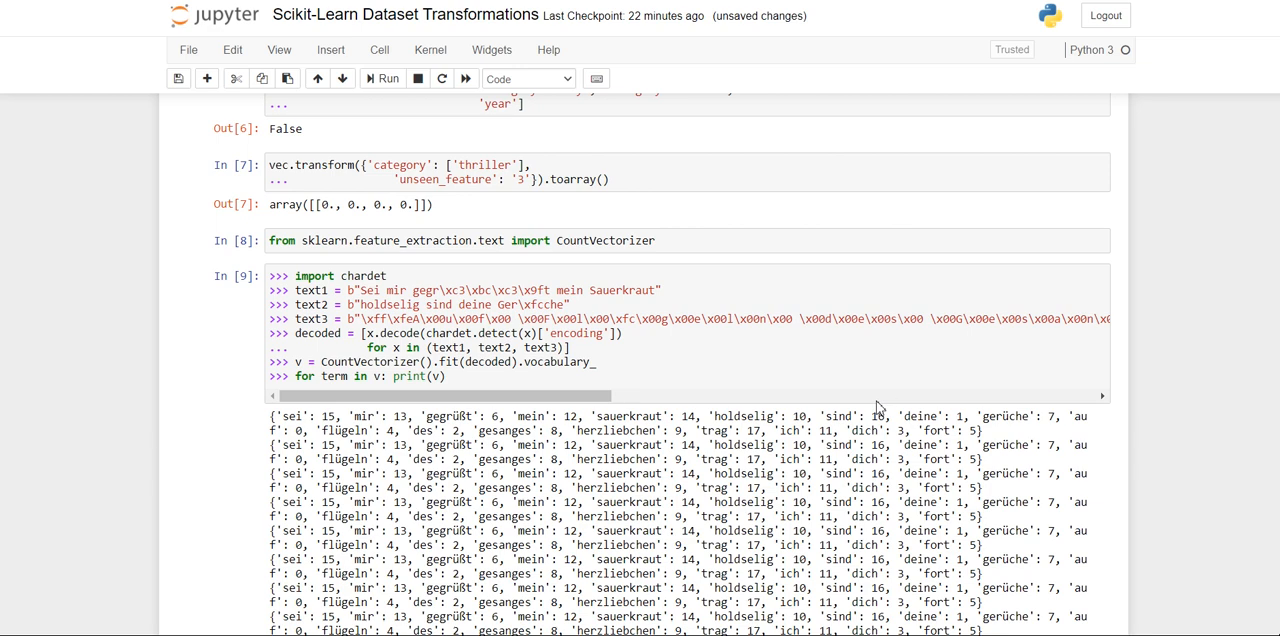
Fit StandardScaler on X_train and view scaler.mean_ returning [1., 0., 0.33333333]
scroll("down", 3)
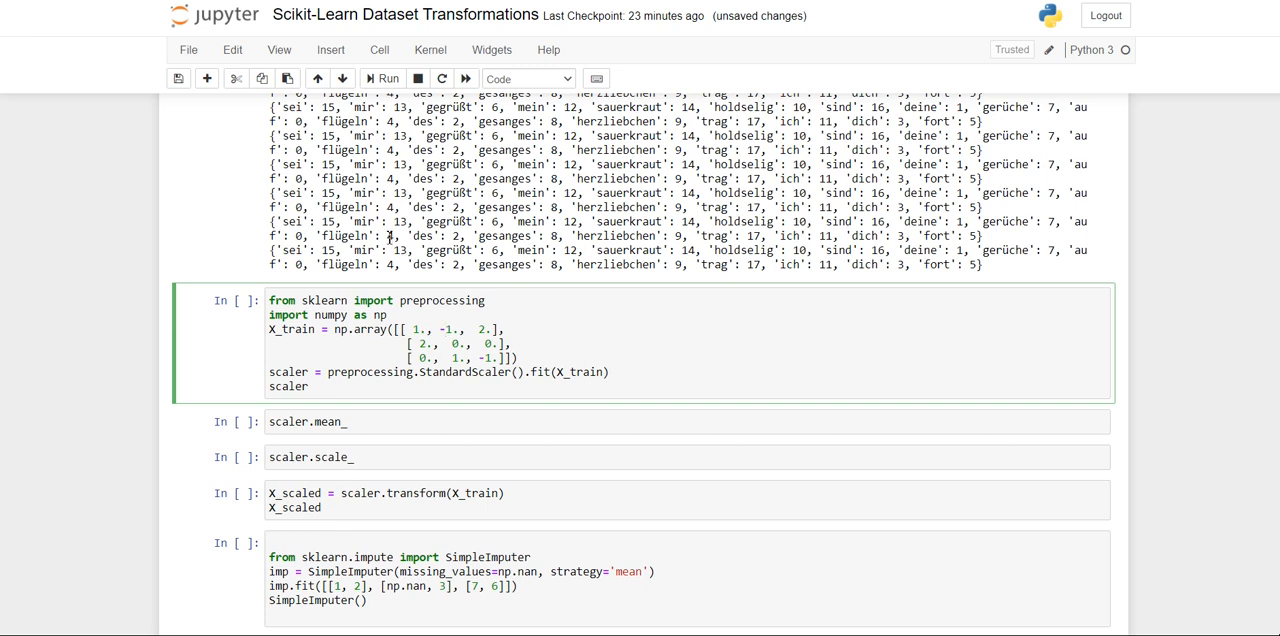
left_click(382, 78)
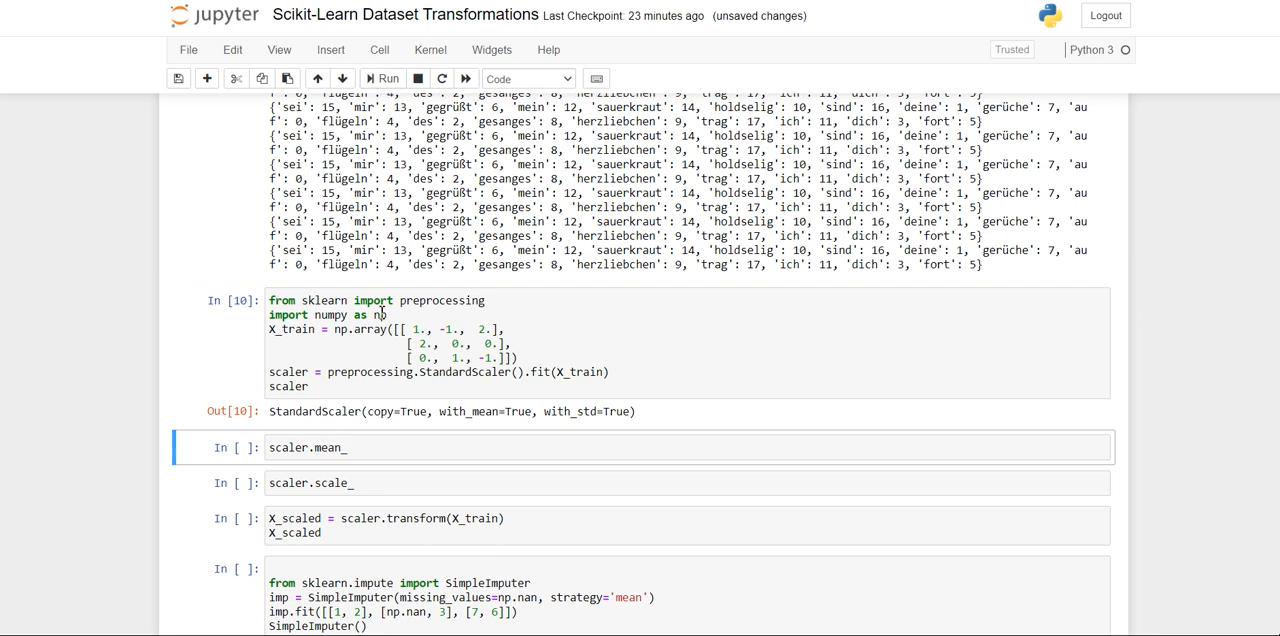
scroll("down", 3)
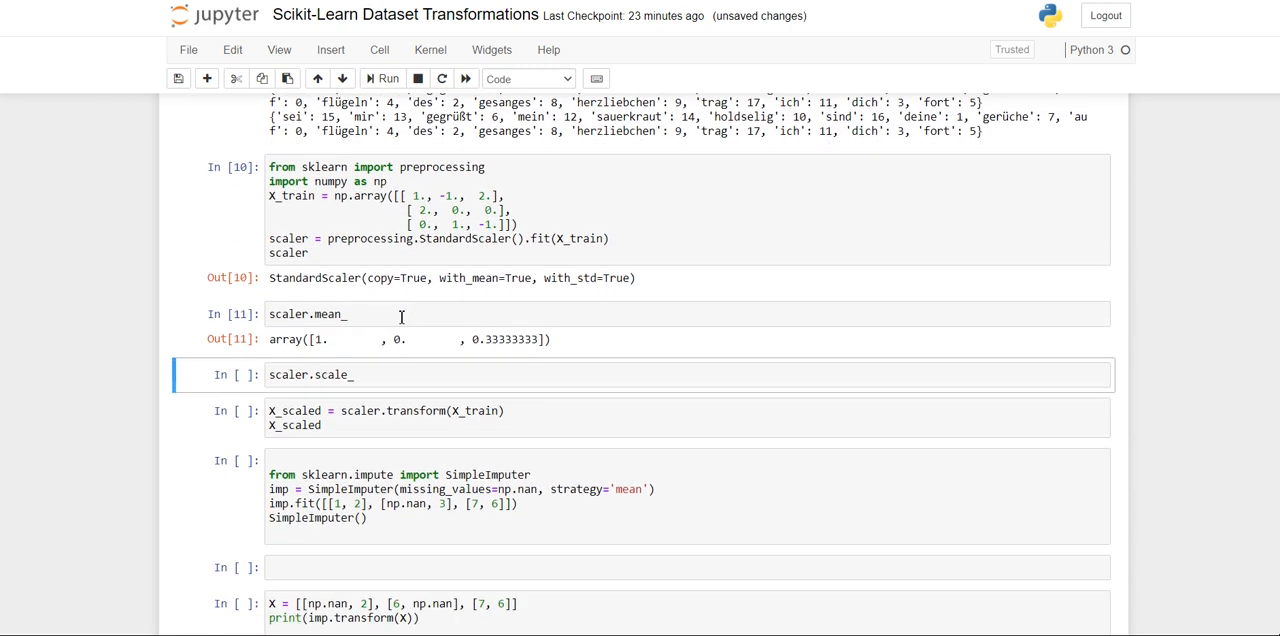
mouse_move(378, 368)
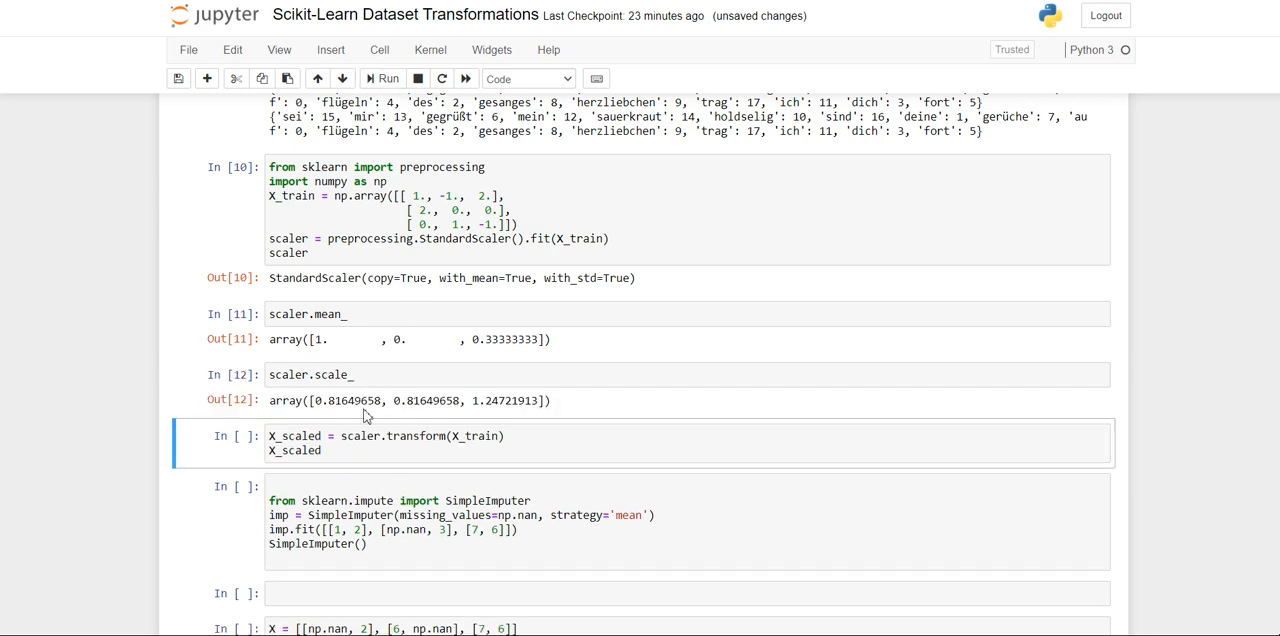
mouse_move(444, 424)
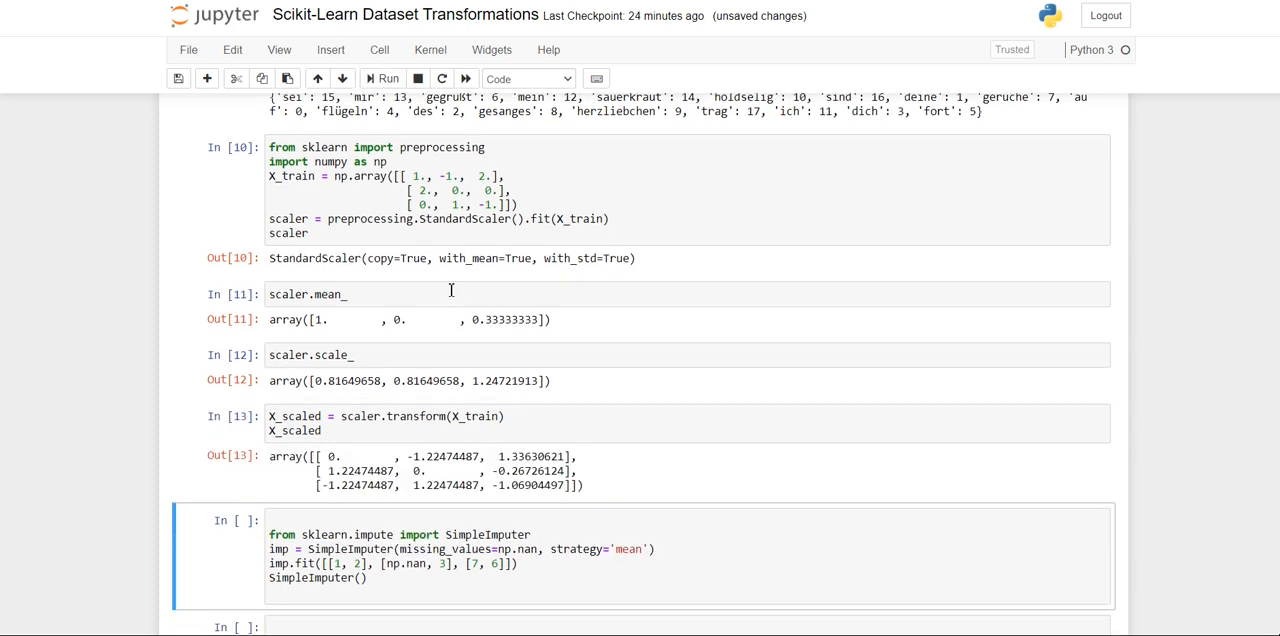
Run the mean-strategy SimpleImputer fitting cell, outputting SimpleImputer(strategy='mean')
scroll("down", 3)
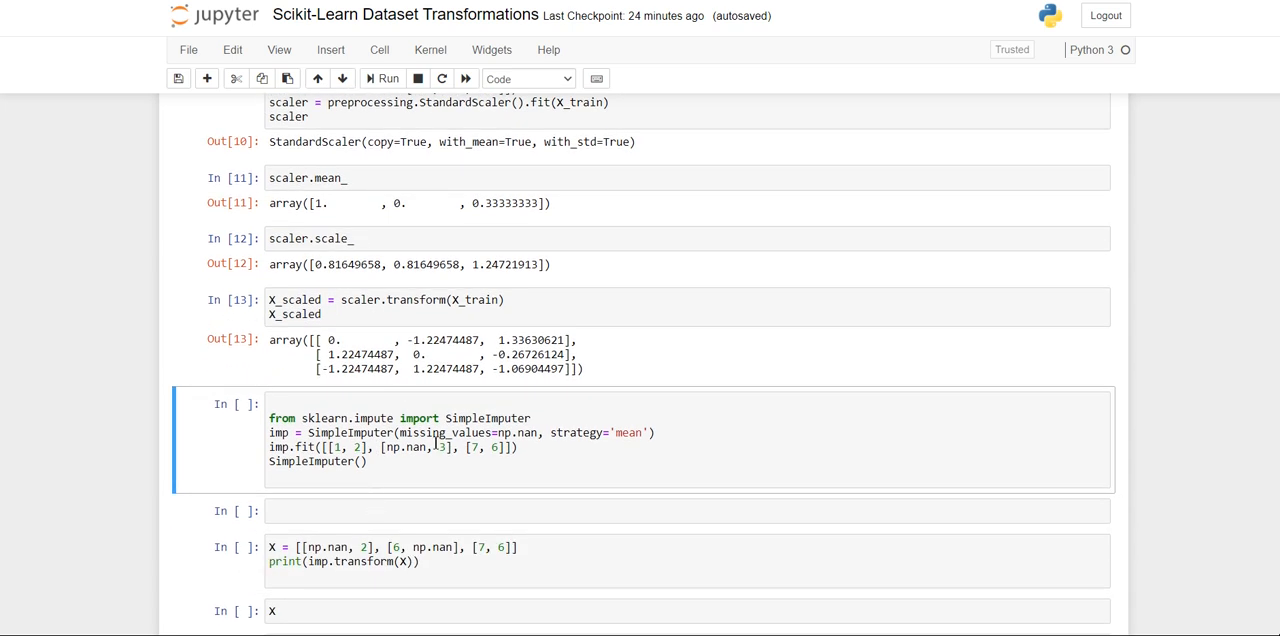
left_click(432, 448)
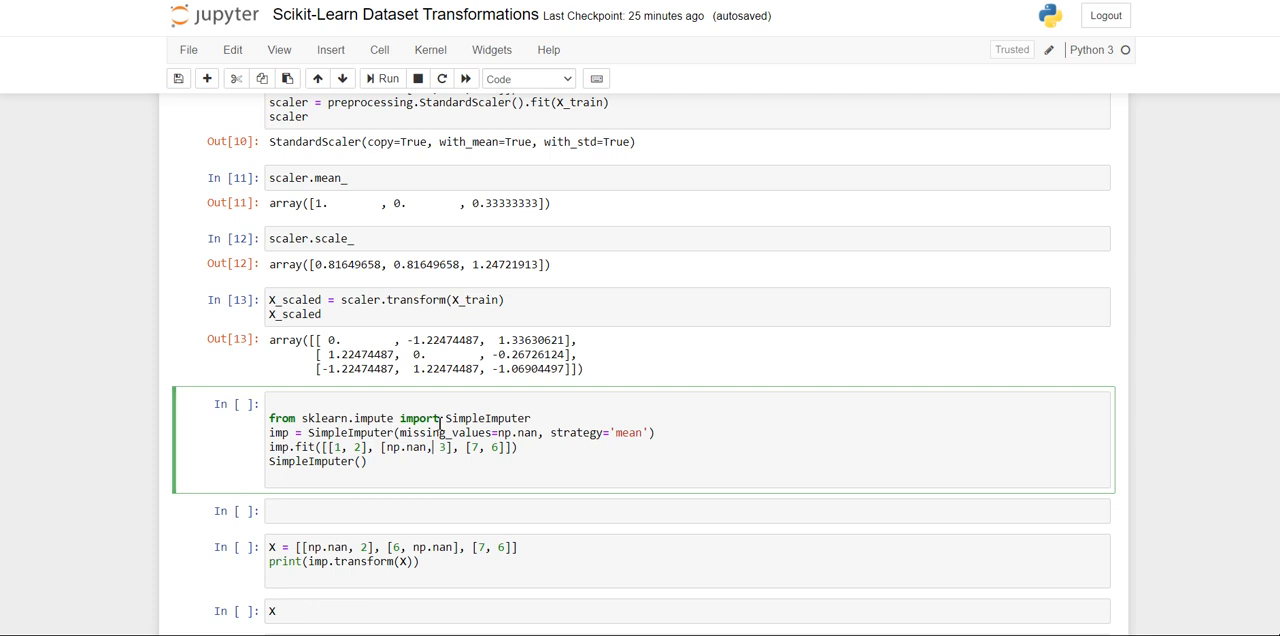
scroll("down", 3)
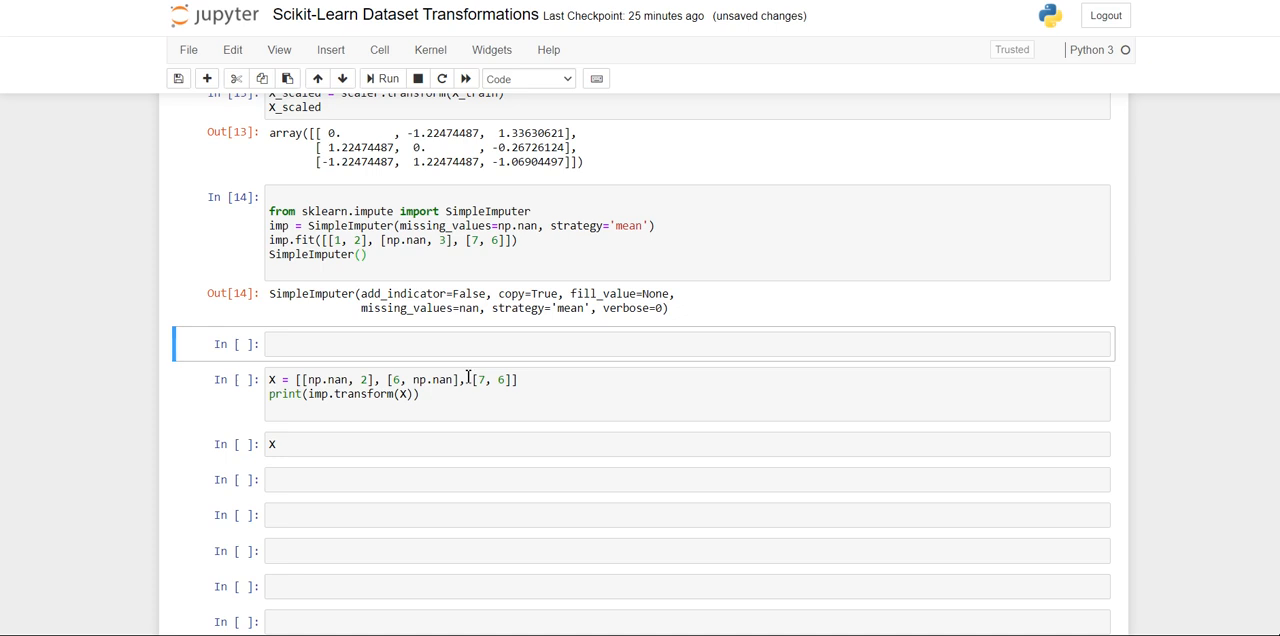
Try displaying X in the empty cell (NameError) and clear it before running the X print cell
left_click(448, 392)
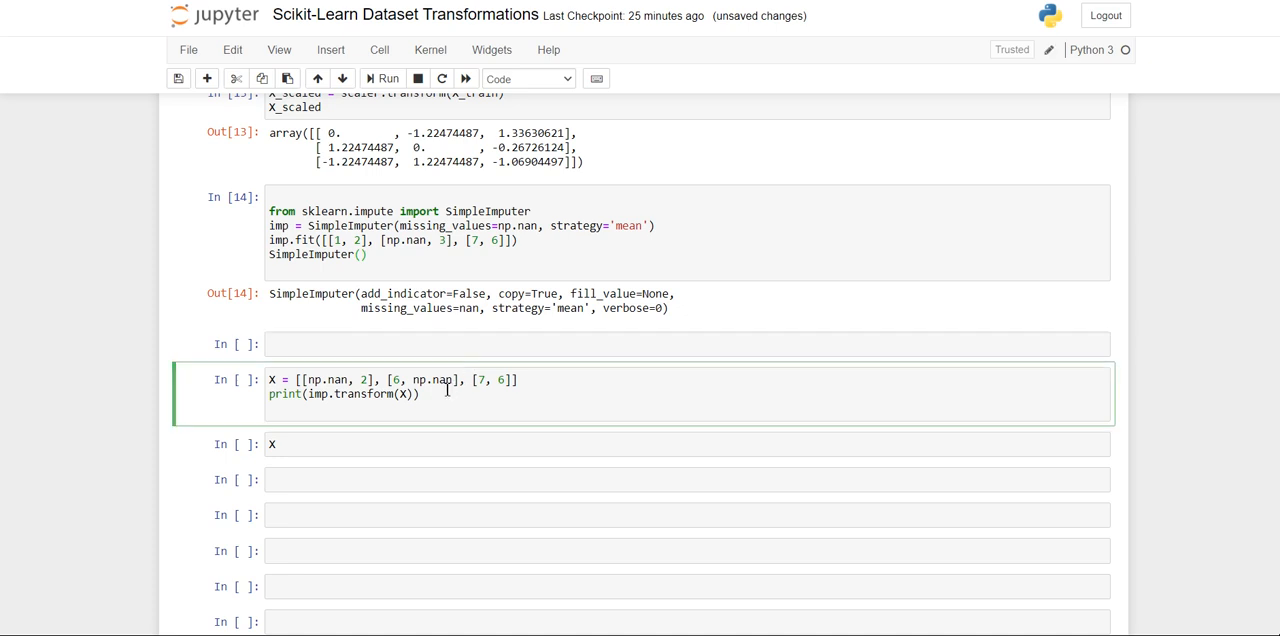
left_click(328, 344)
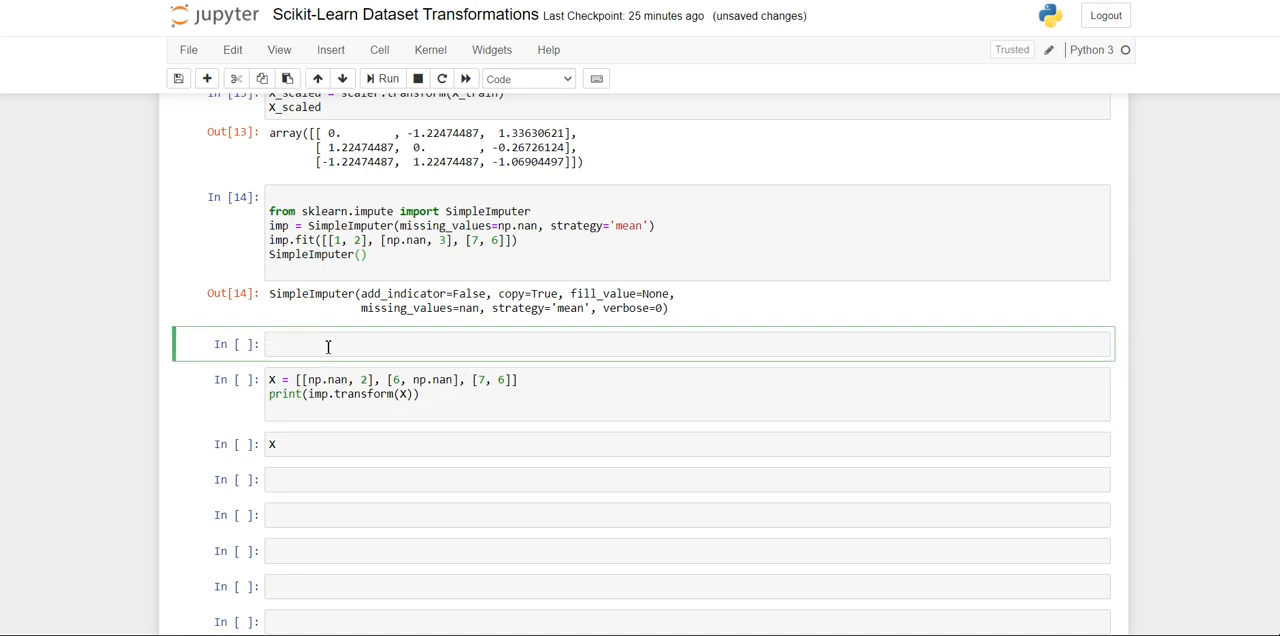
type("X")
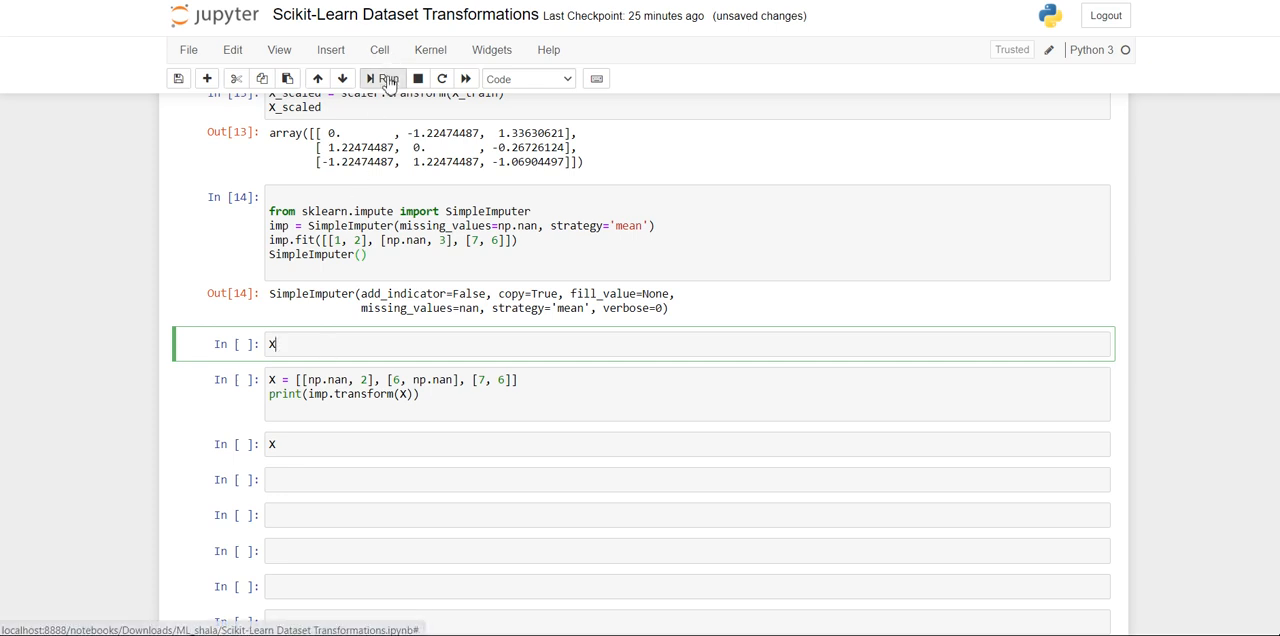
left_click(384, 78)
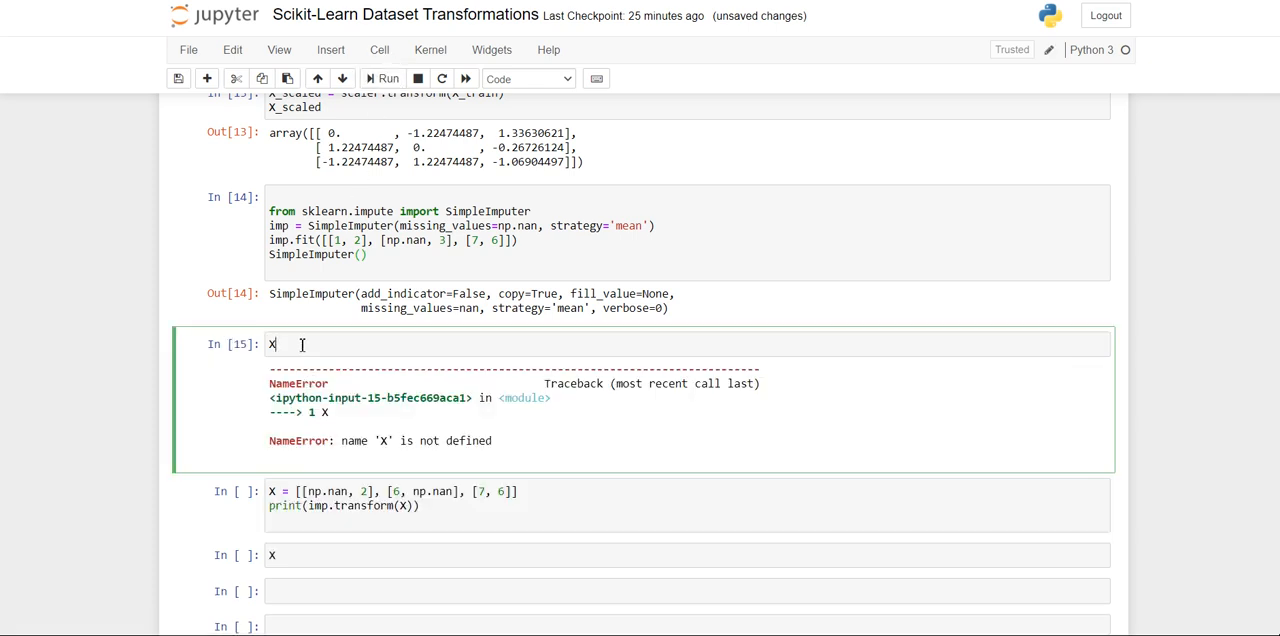
key("Backspace")
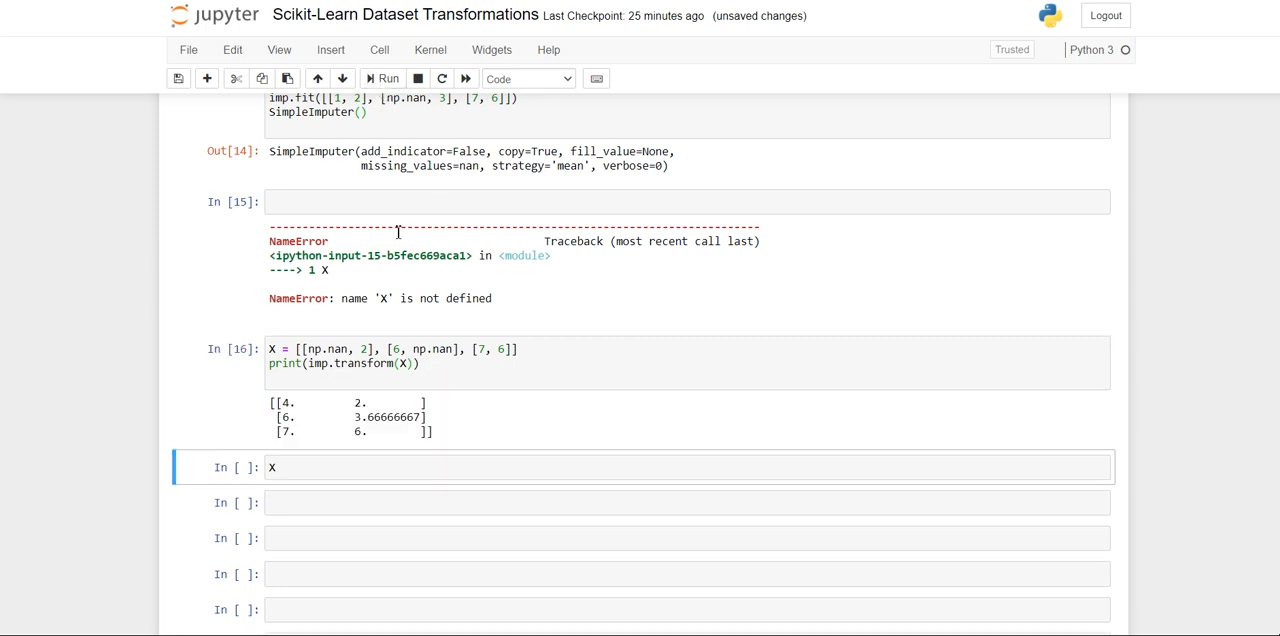
mouse_move(332, 348)
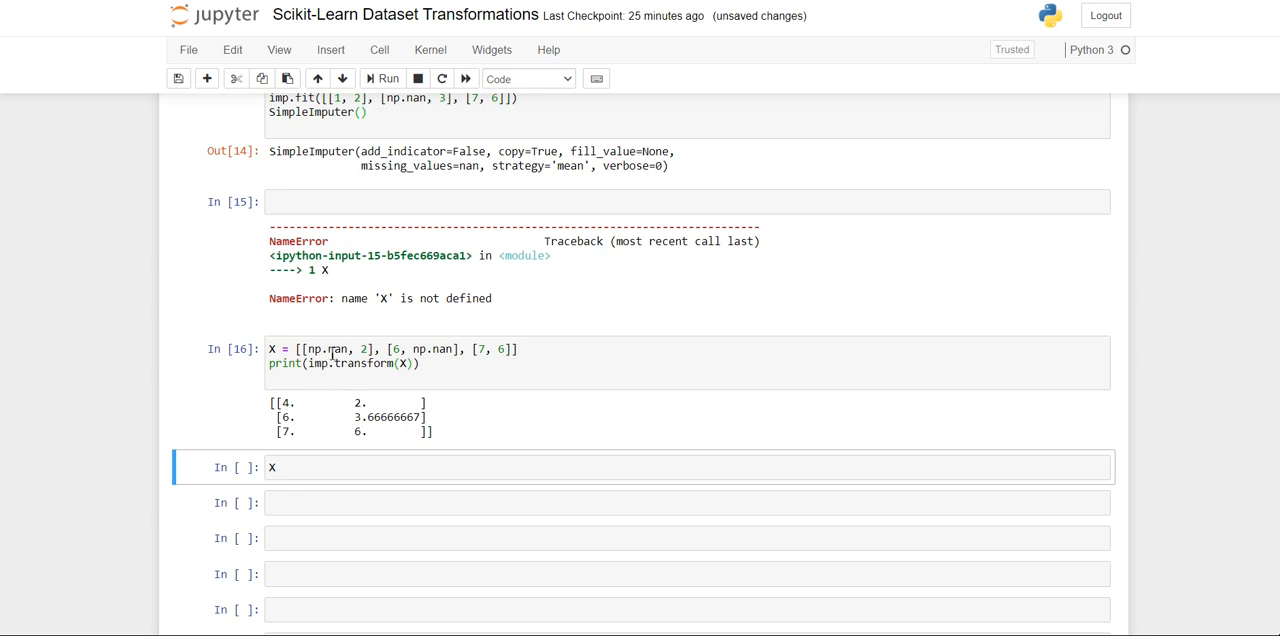
mouse_move(304, 408)
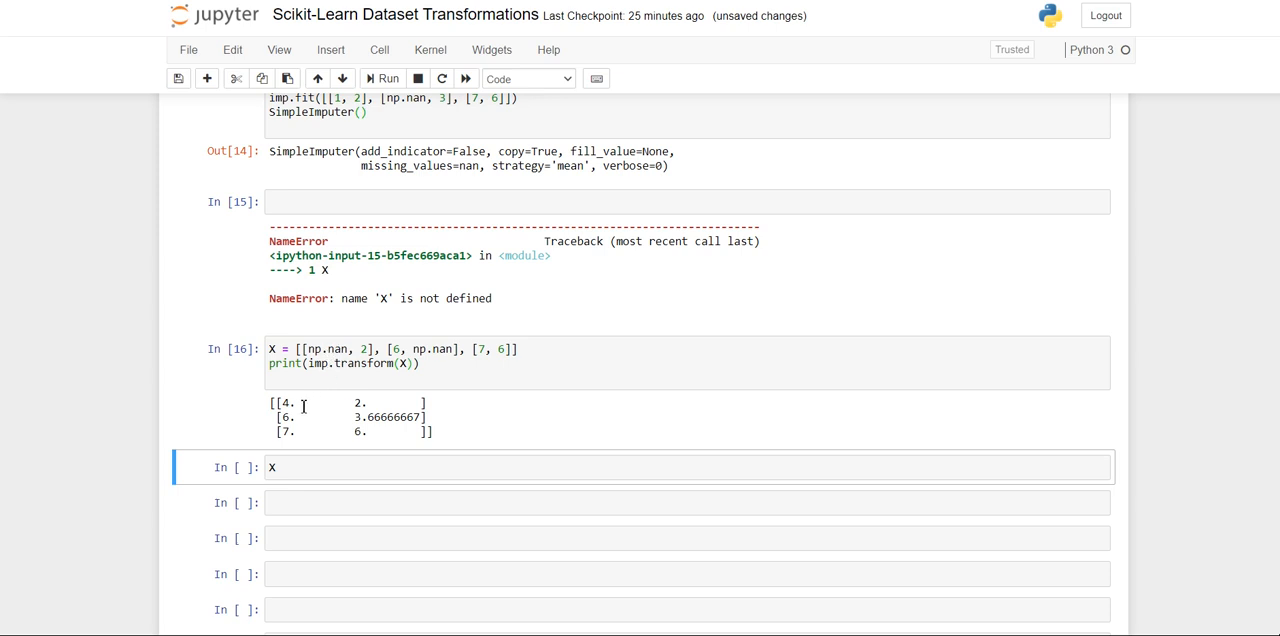
mouse_move(304, 408)
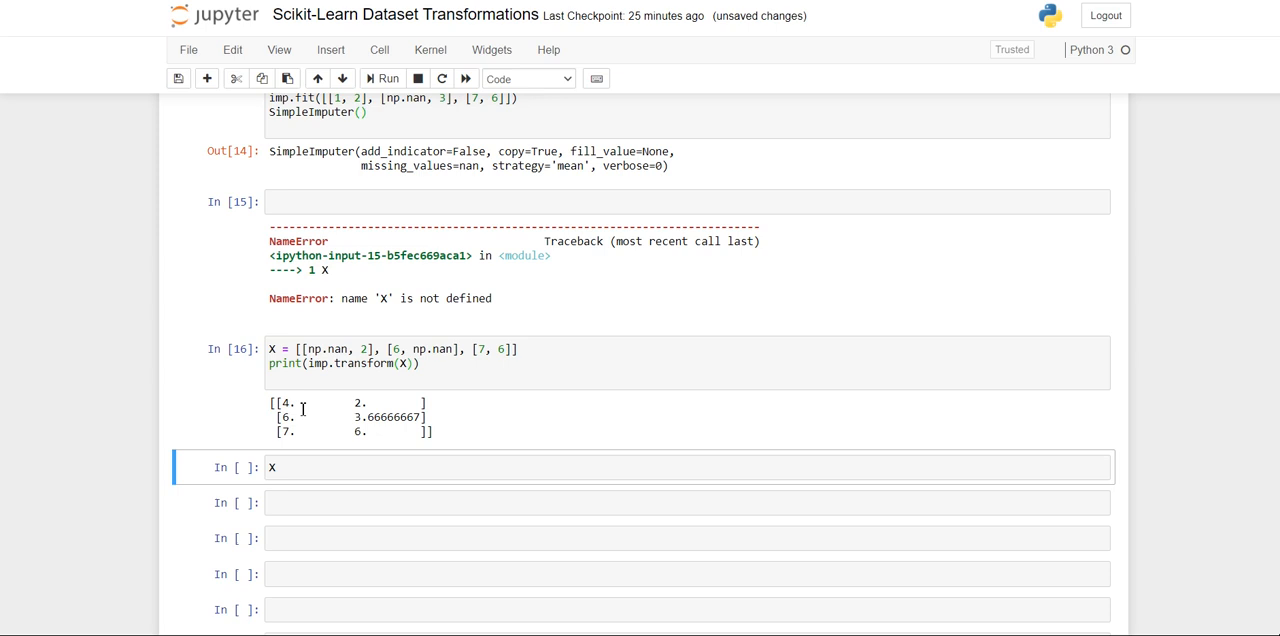
mouse_move(292, 472)
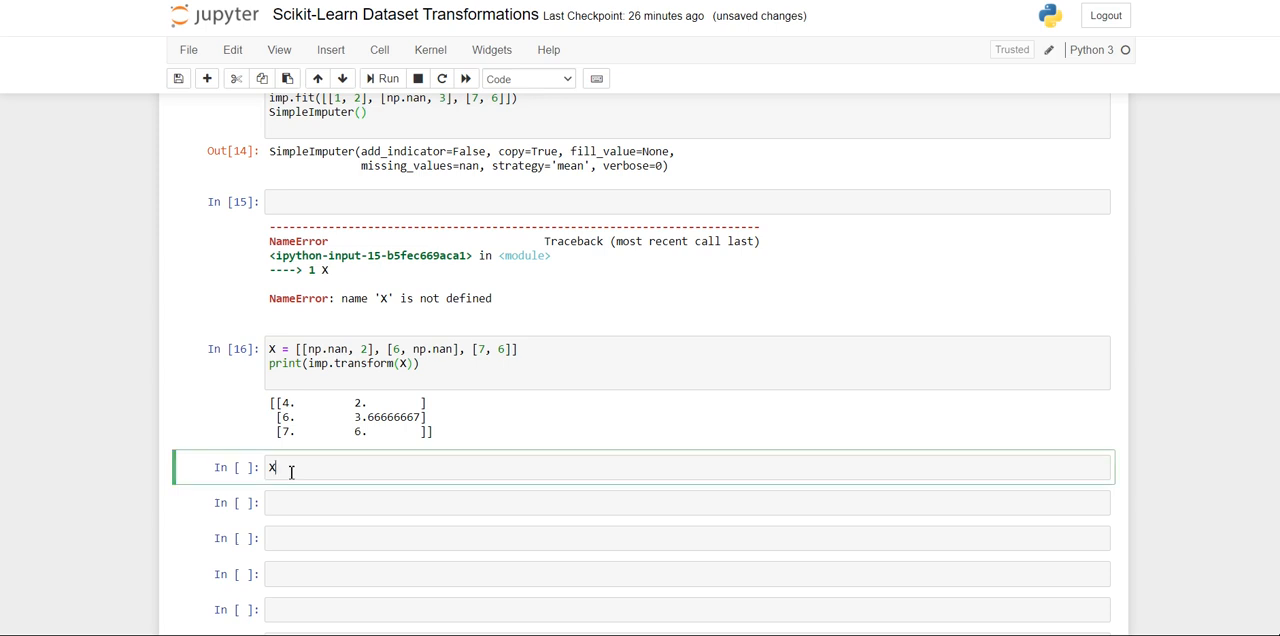
Show raw X, then reassign X = imp.transform(X) and display the imputed array with 3.66666667
left_click(382, 78)
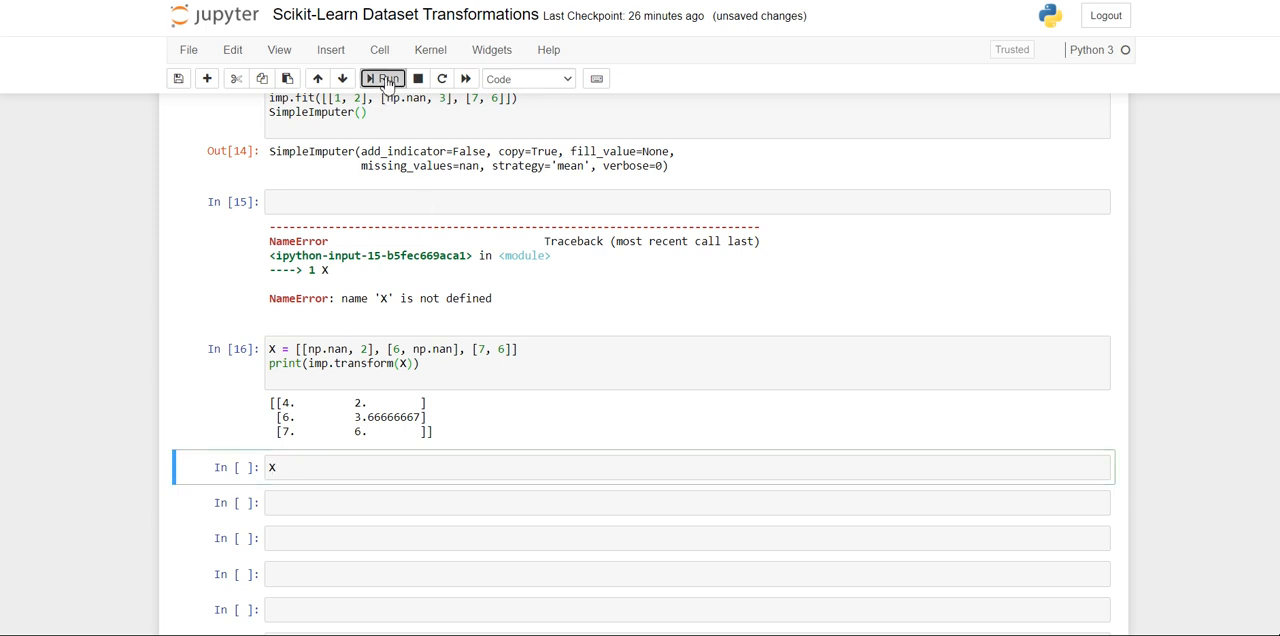
left_click(384, 78)
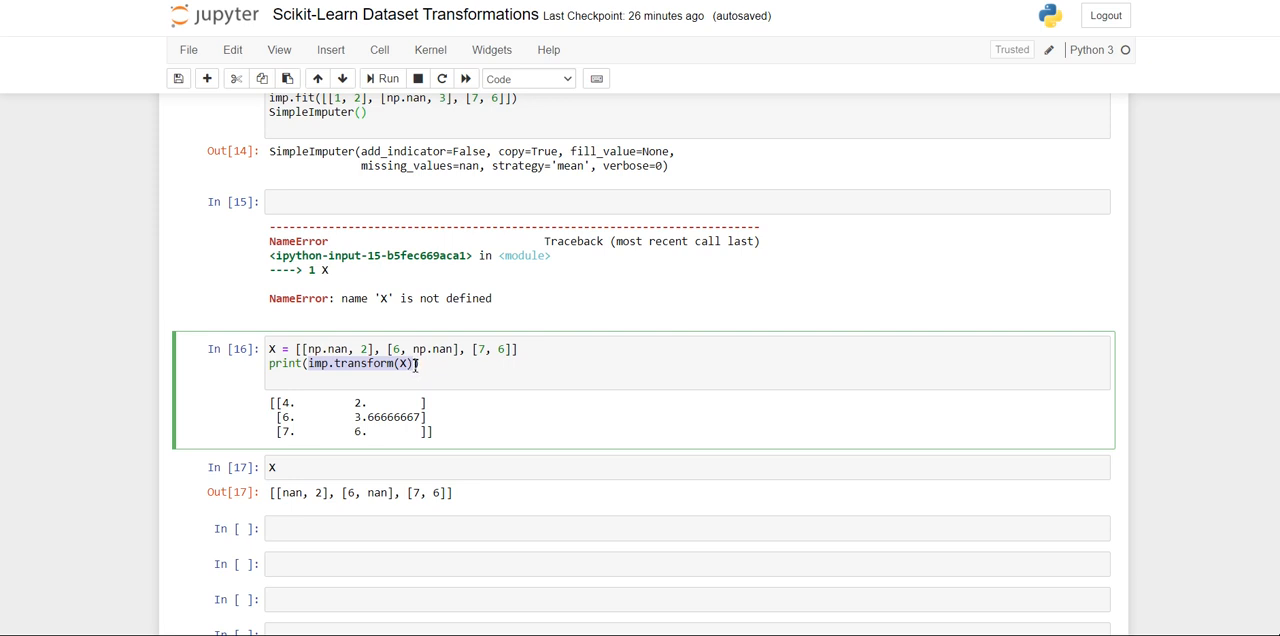
mouse_move(332, 480)
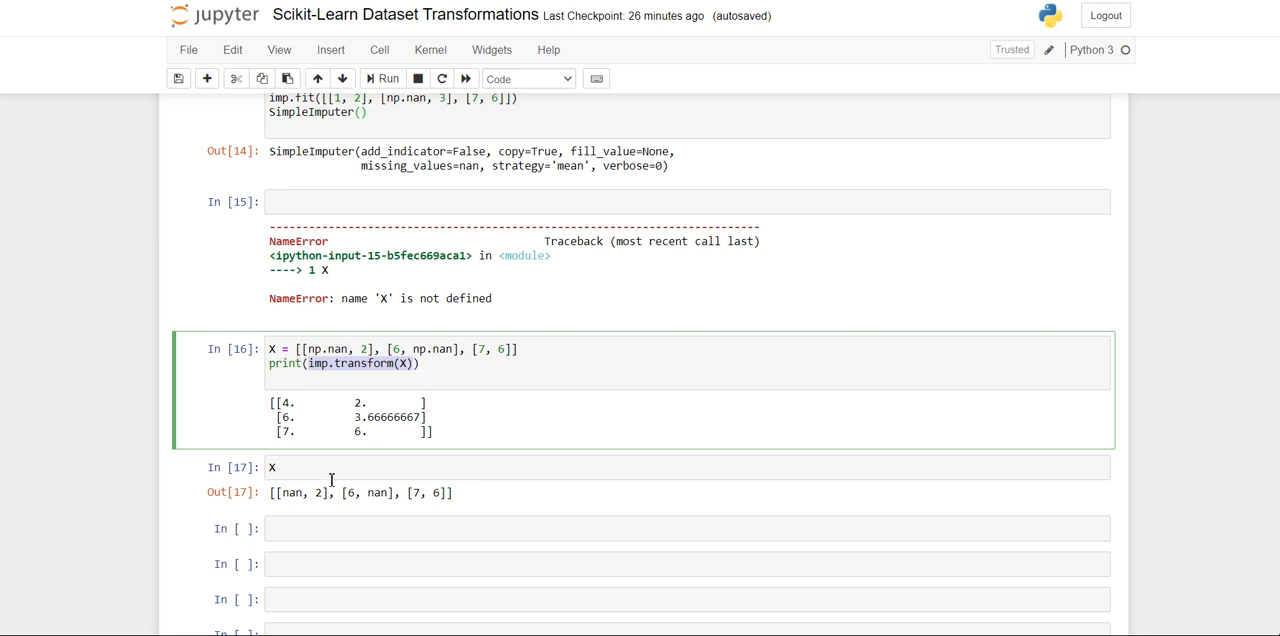
type("imp.transform(X)")
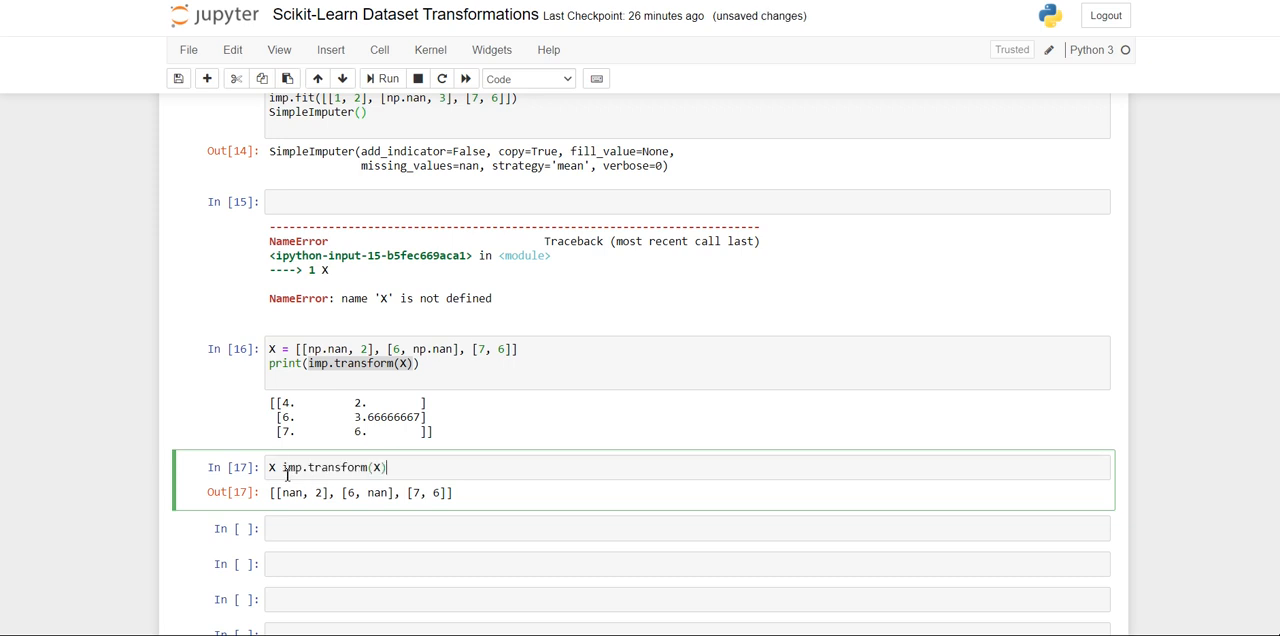
type("=")
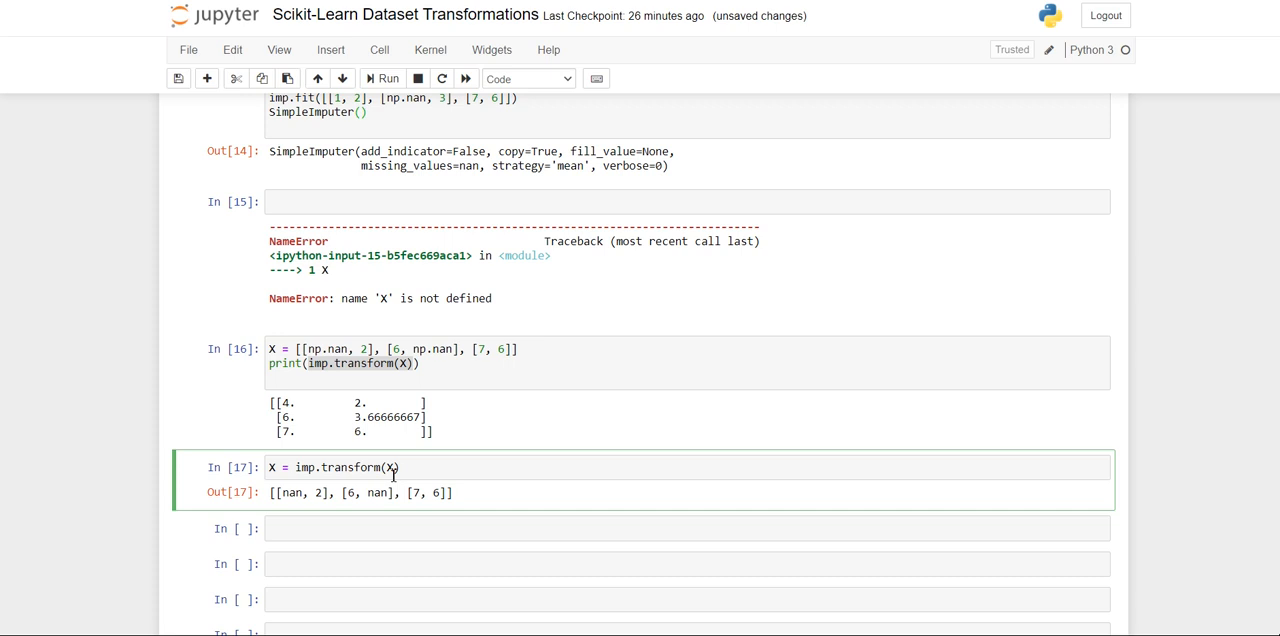
type("X")
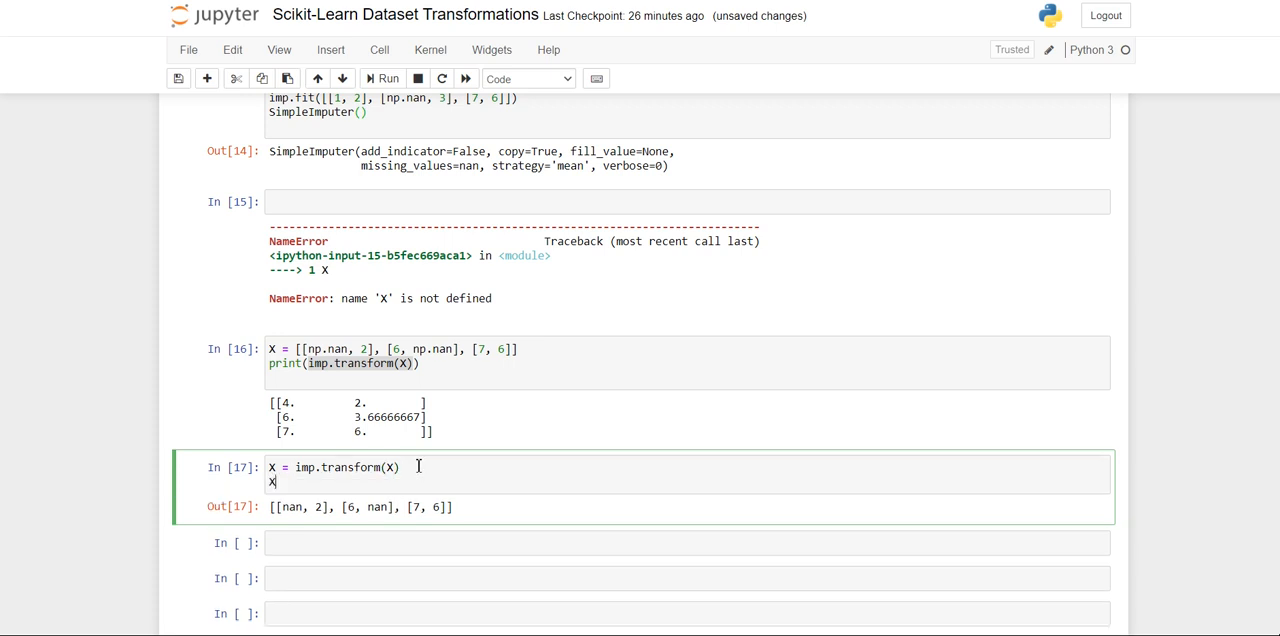
left_click(384, 78)
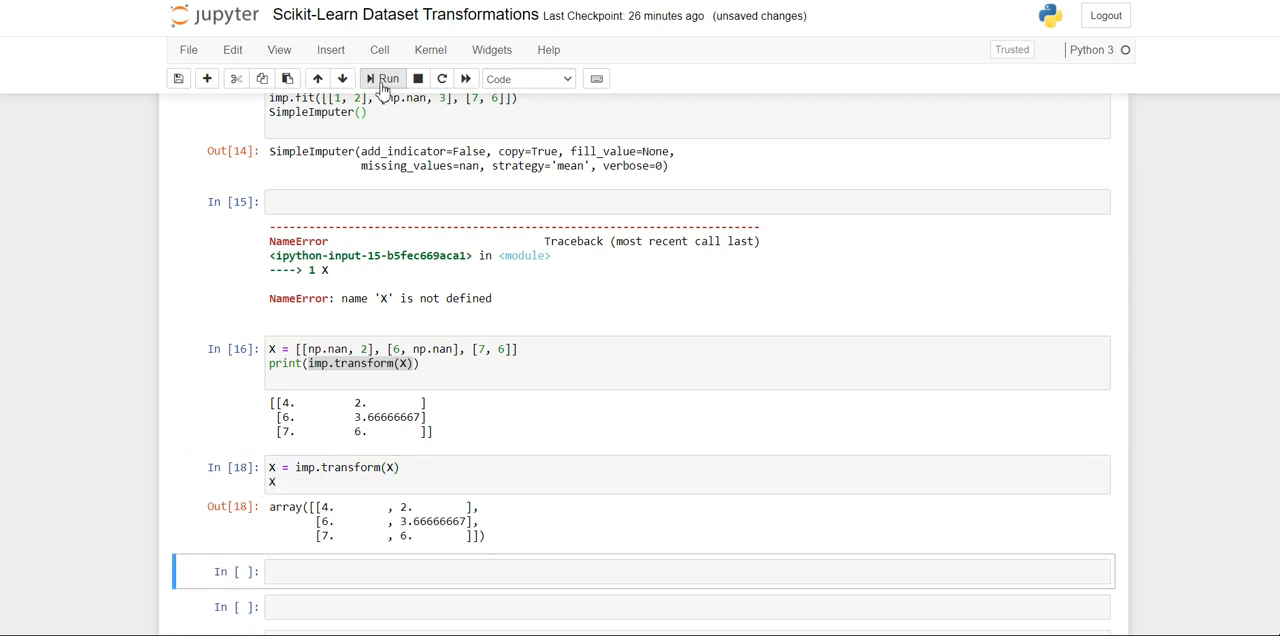